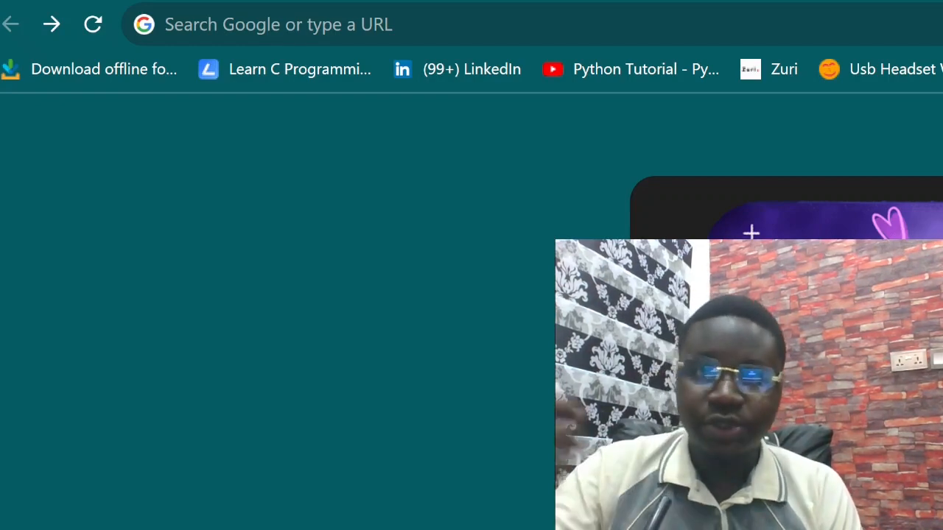
Search Google for "vs code download" and follow the Download Visual Studio Code result.
text(vs code download)
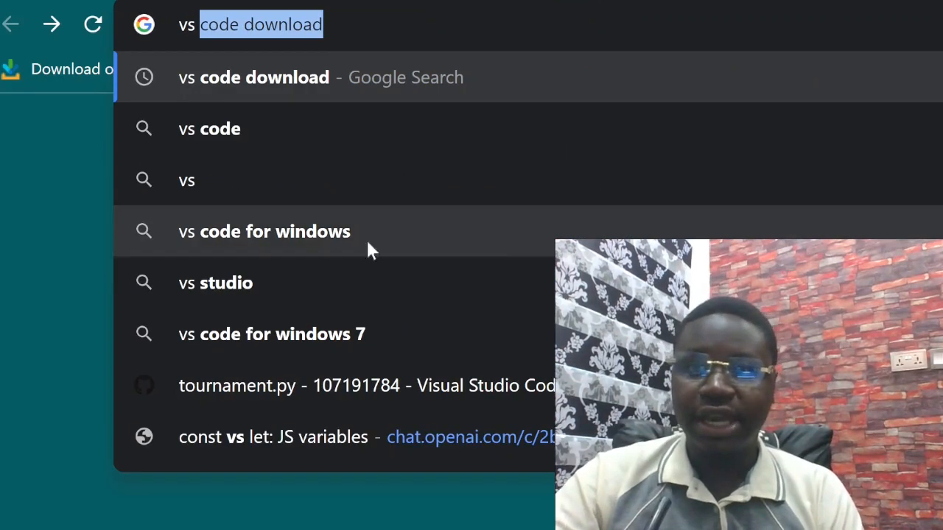
mouse_move(310, 77)
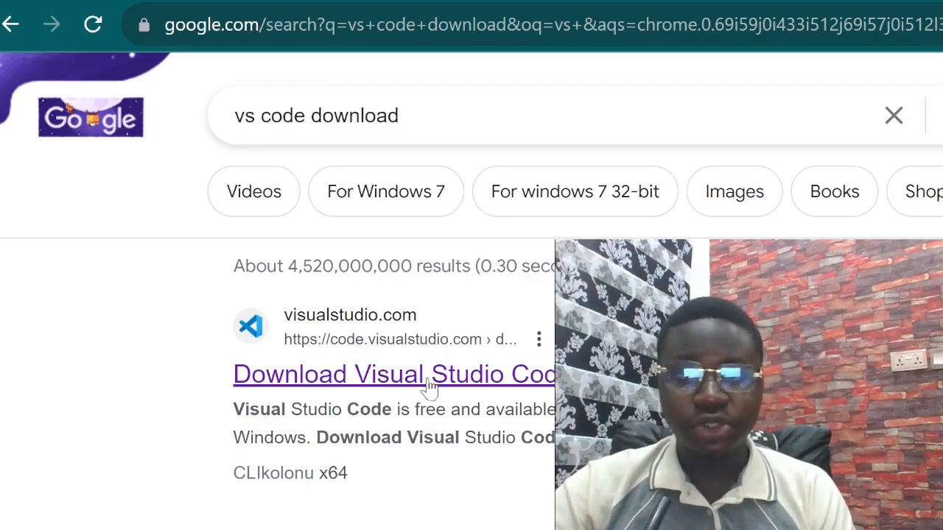
click(395, 374)
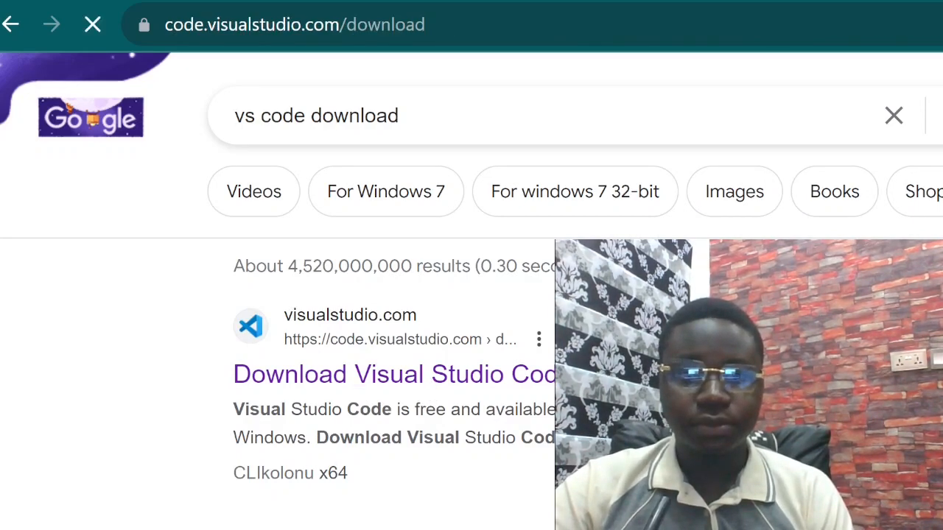
Download Visual Studio Code for Windows (Windows 10, 11) from the download page.
click(394, 373)
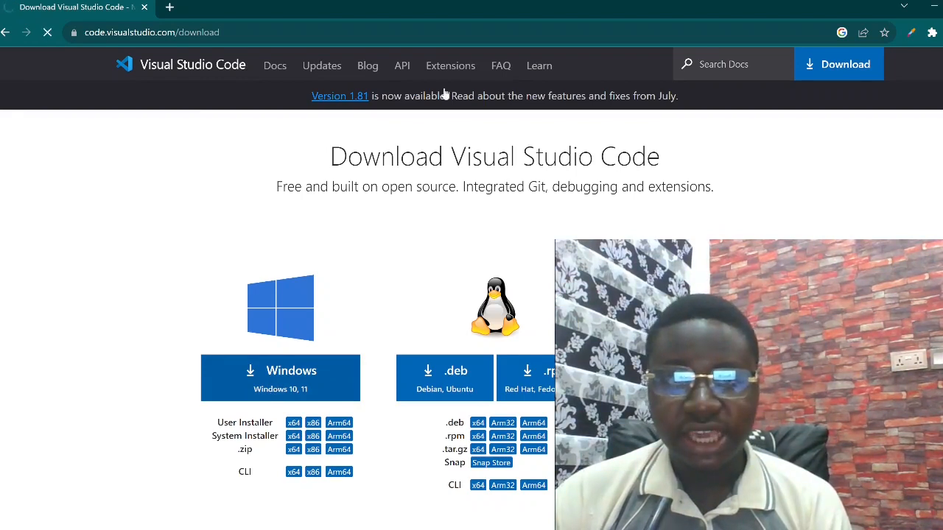
click(274, 65)
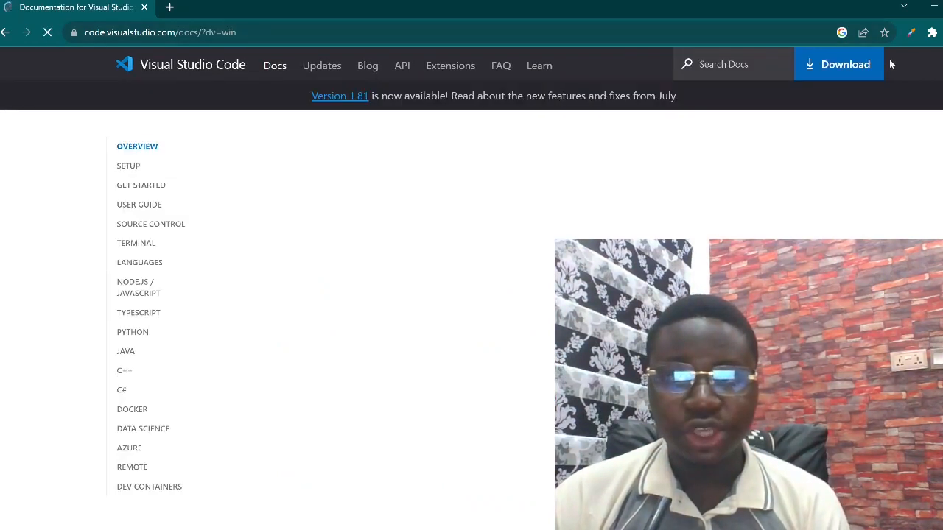
click(838, 64)
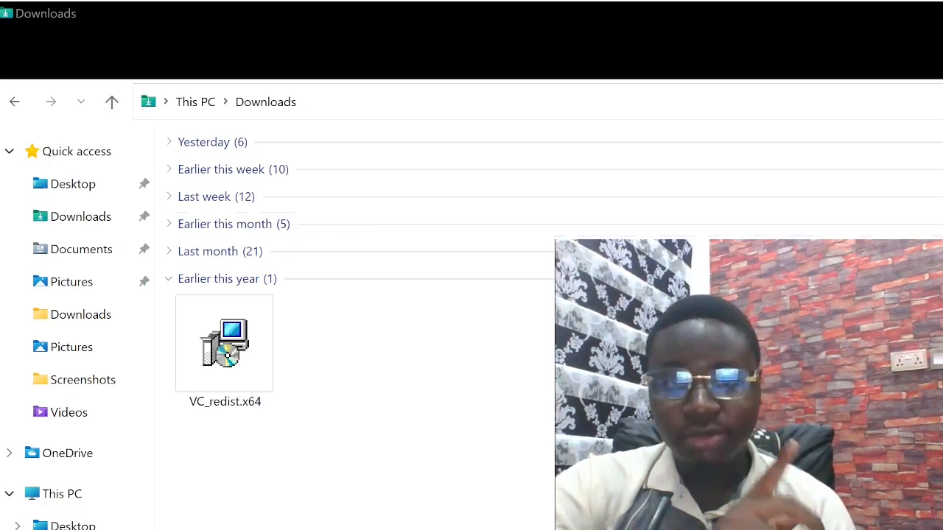
click(224, 342)
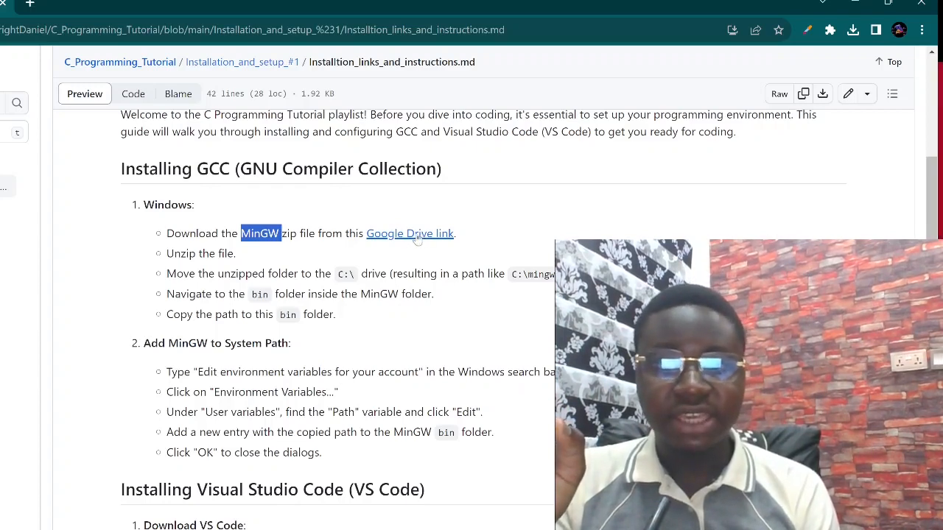
Follow the MinGW Google Drive link from the GitHub installation instructions.
click(410, 233)
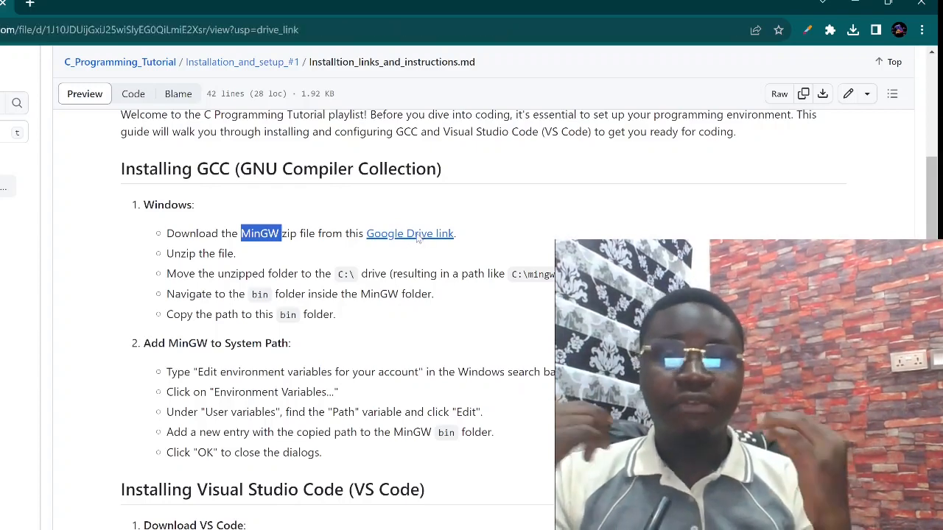
Download the MinGW zip from the Google Drive 'Couldn't preview file' page.
click(409, 233)
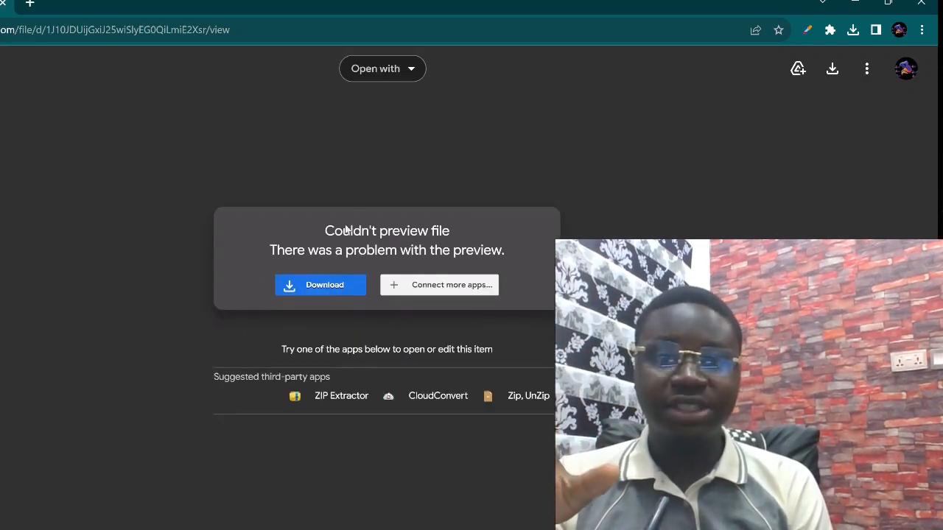
mouse_move(427, 209)
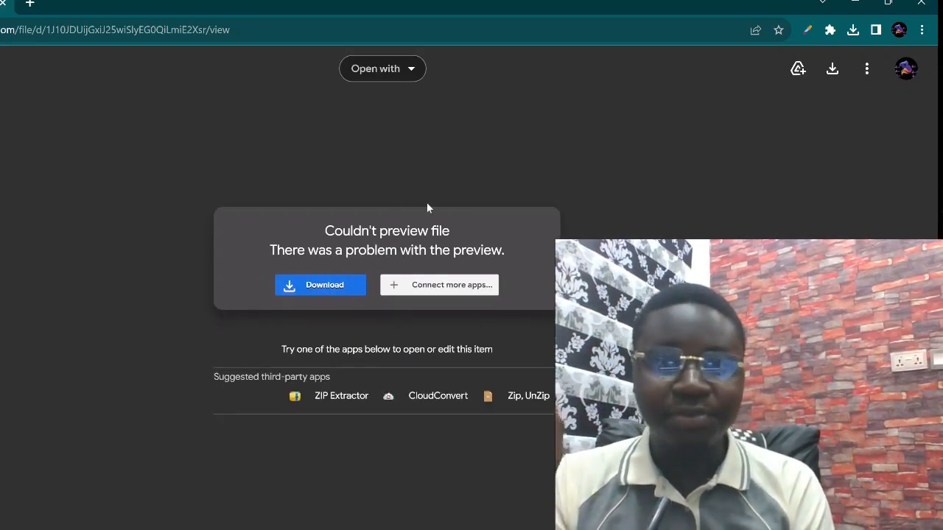
mouse_move(476, 171)
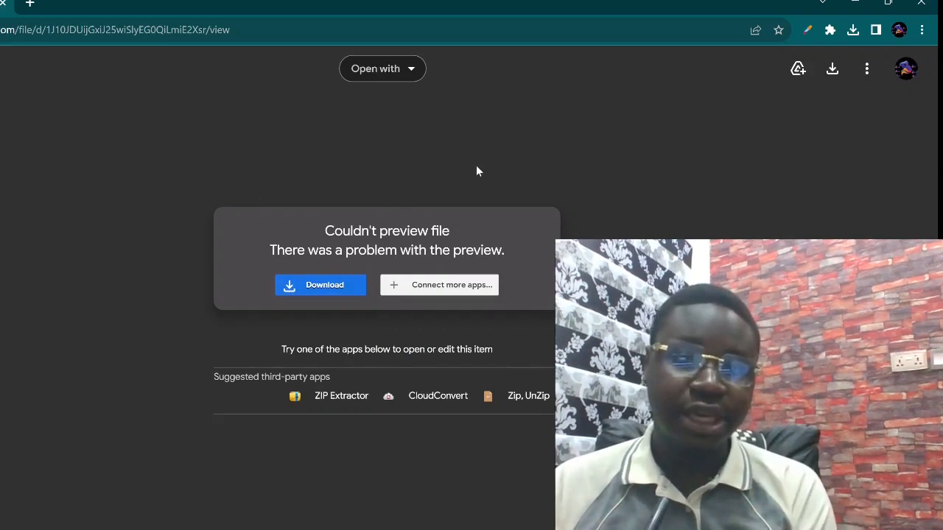
mouse_move(320, 285)
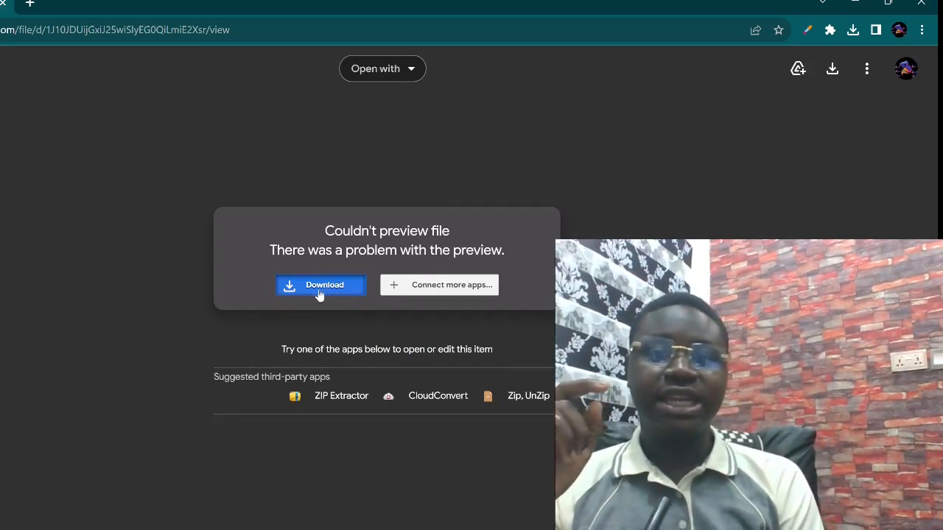
click(319, 285)
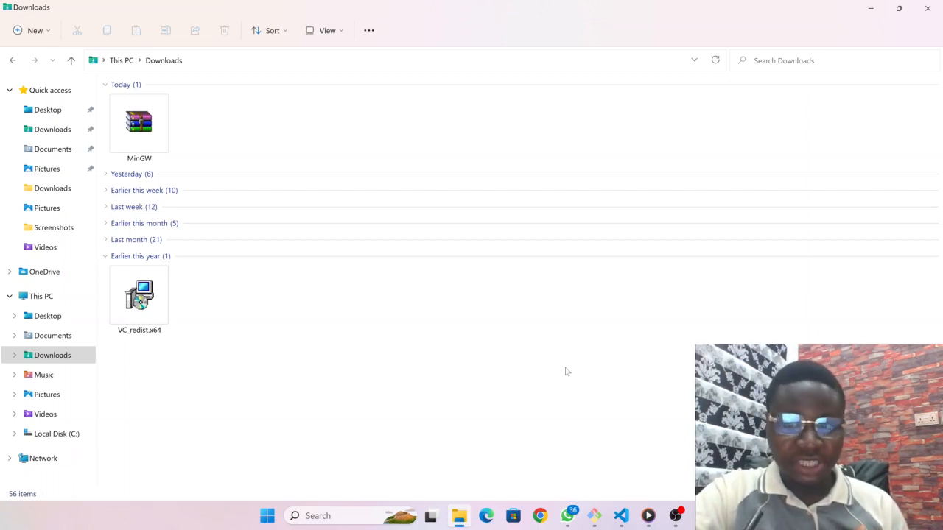
Extract All from the MinGW zip with Local Disk (C:) as the destination folder.
right_click(139, 122)
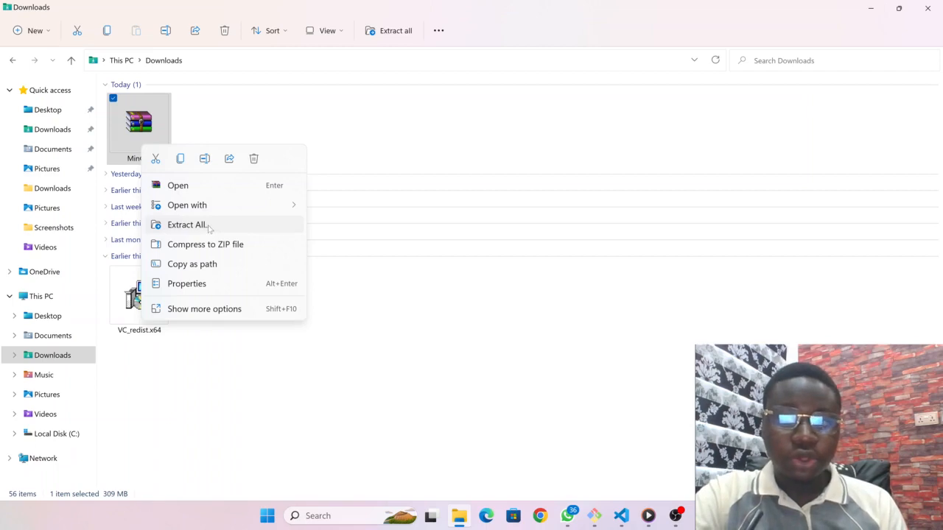
click(187, 225)
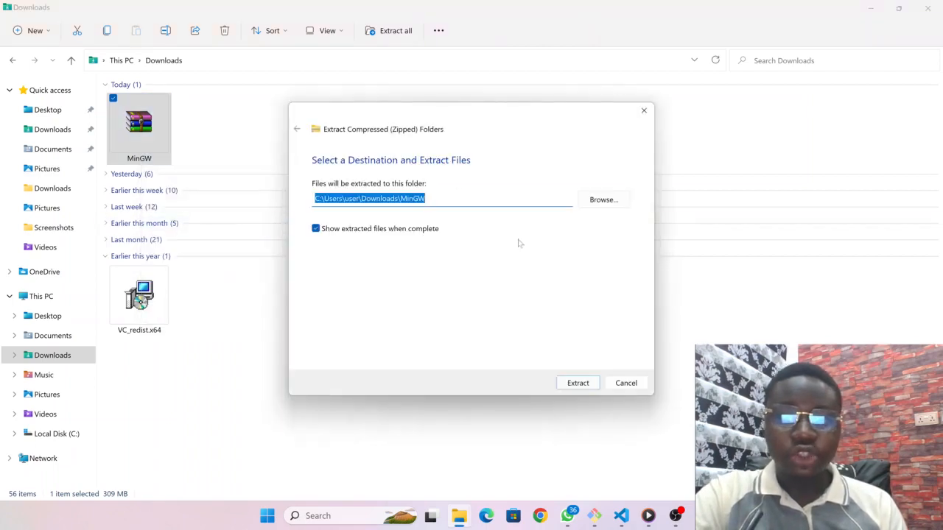
mouse_move(551, 258)
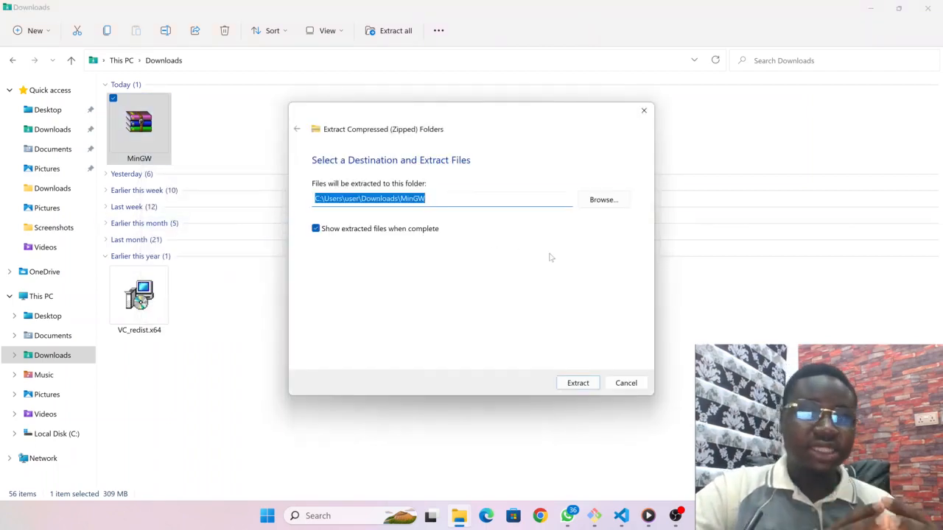
mouse_move(591, 221)
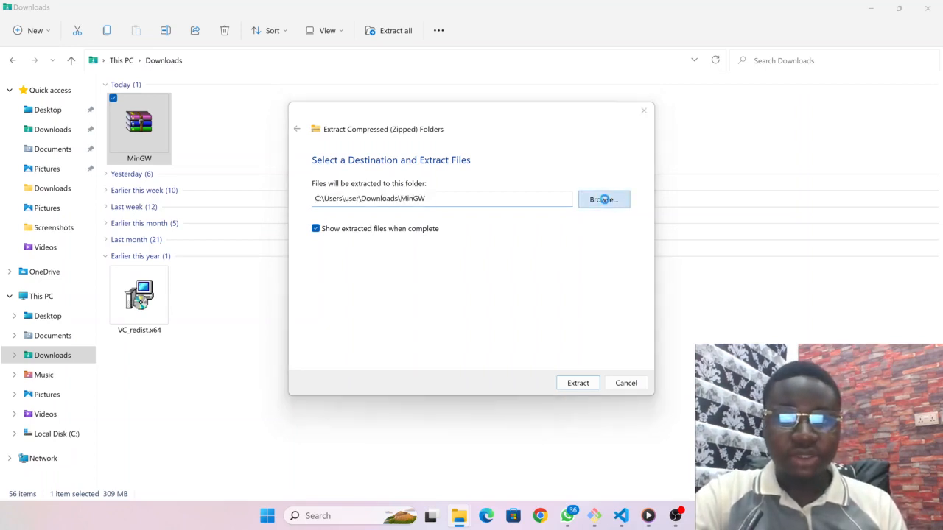
click(603, 200)
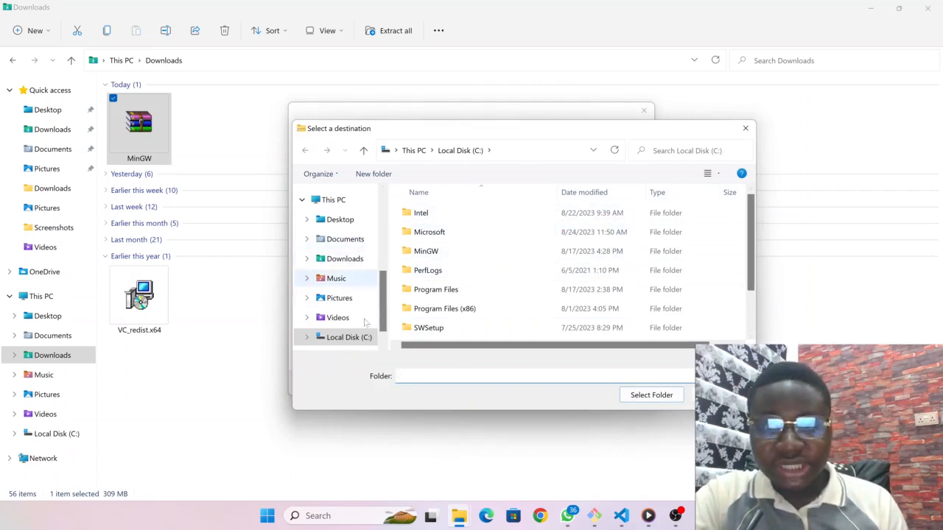
click(348, 337)
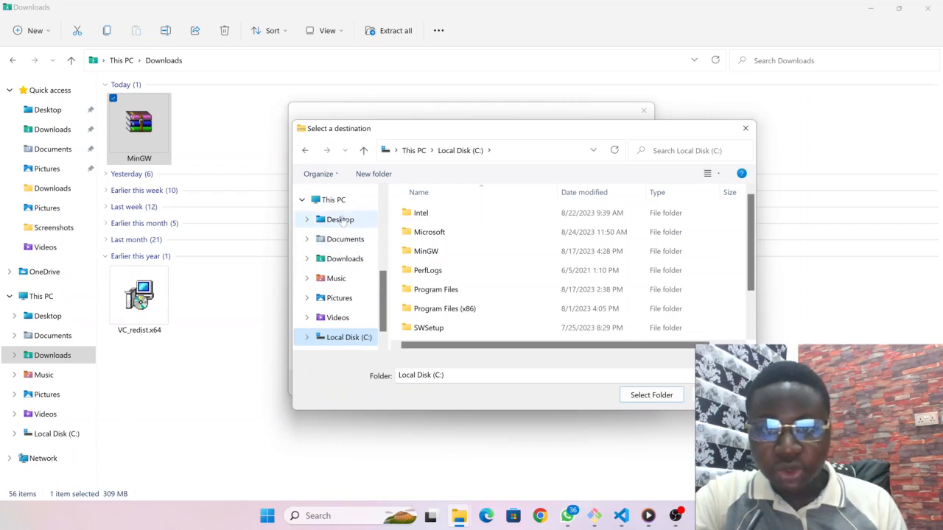
click(339, 218)
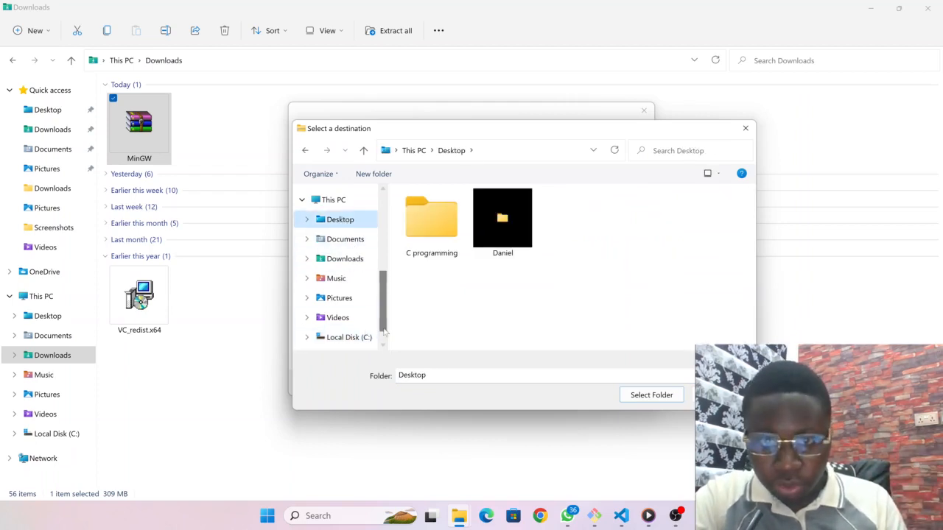
scroll(down, 3)
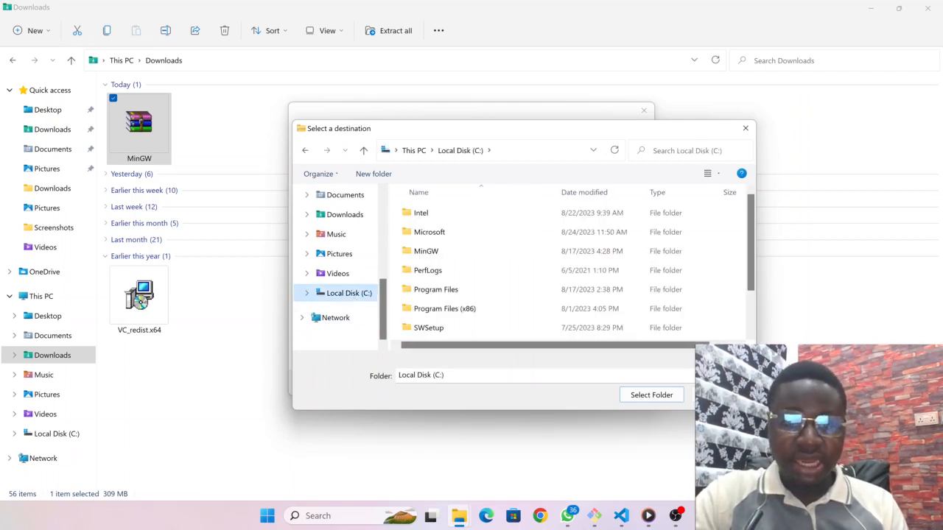
click(651, 394)
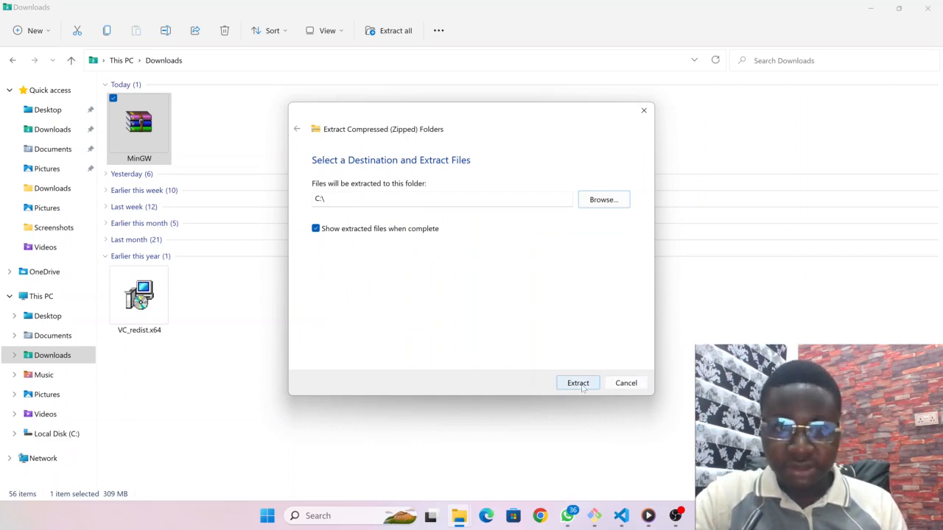
click(578, 383)
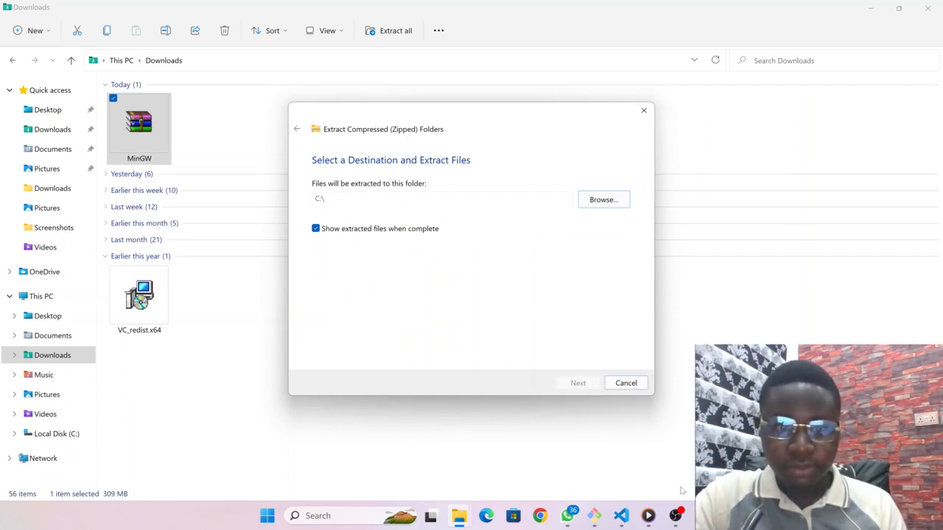
click(577, 382)
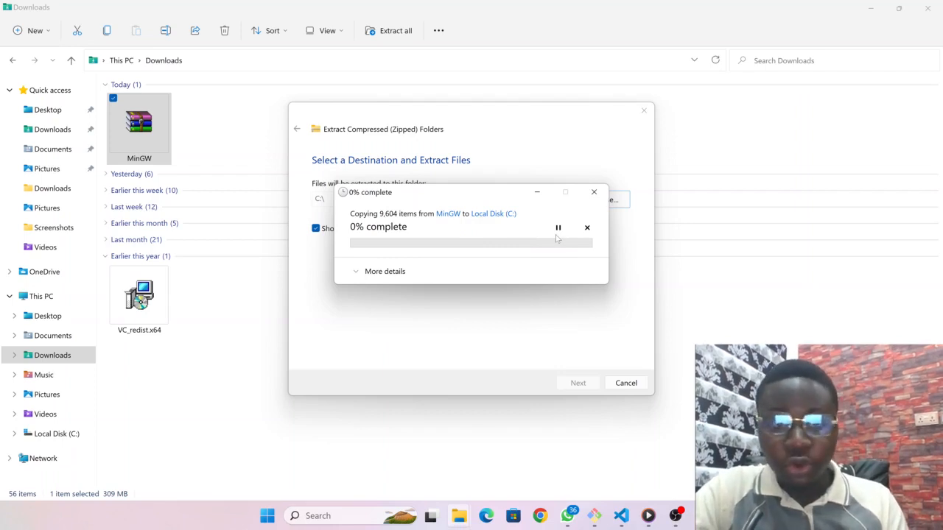
mouse_move(557, 227)
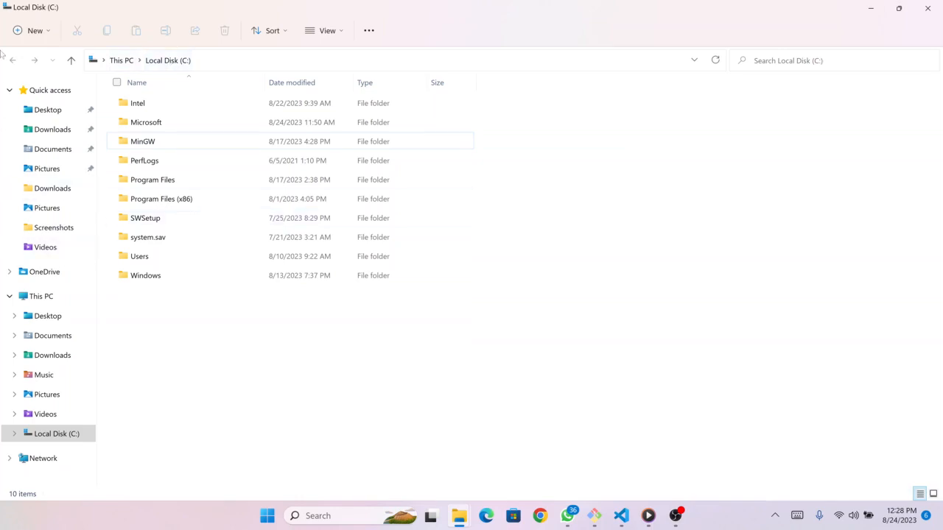
Browse into C:\MinGW\bin and copy its folder path from the address bar.
click(52, 336)
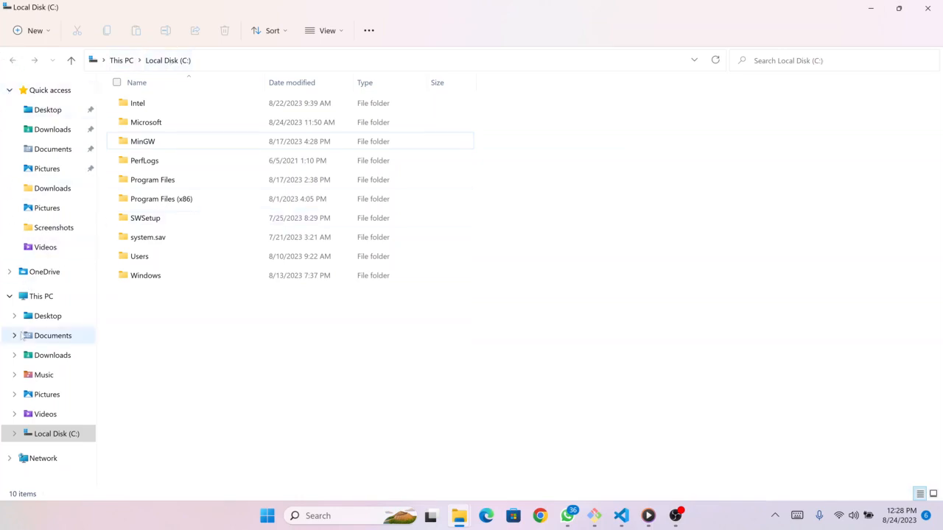
click(56, 433)
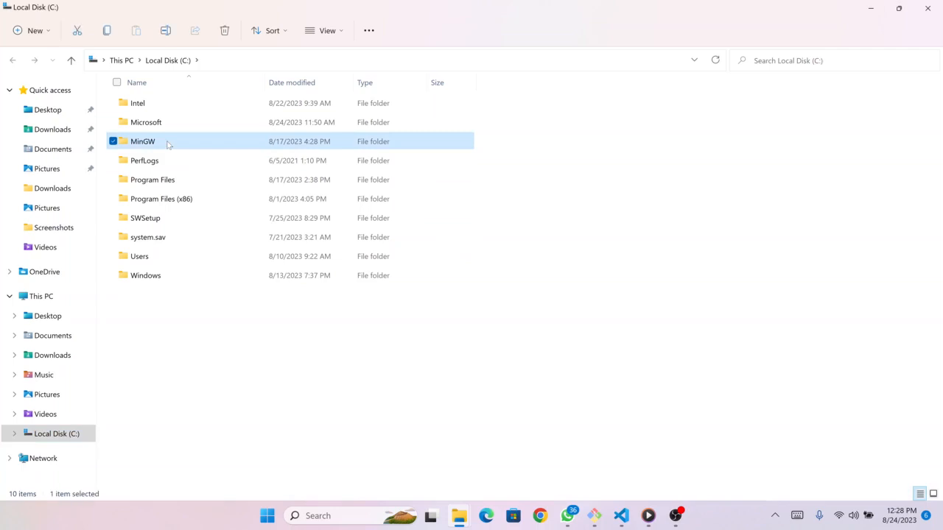
double_click(142, 141)
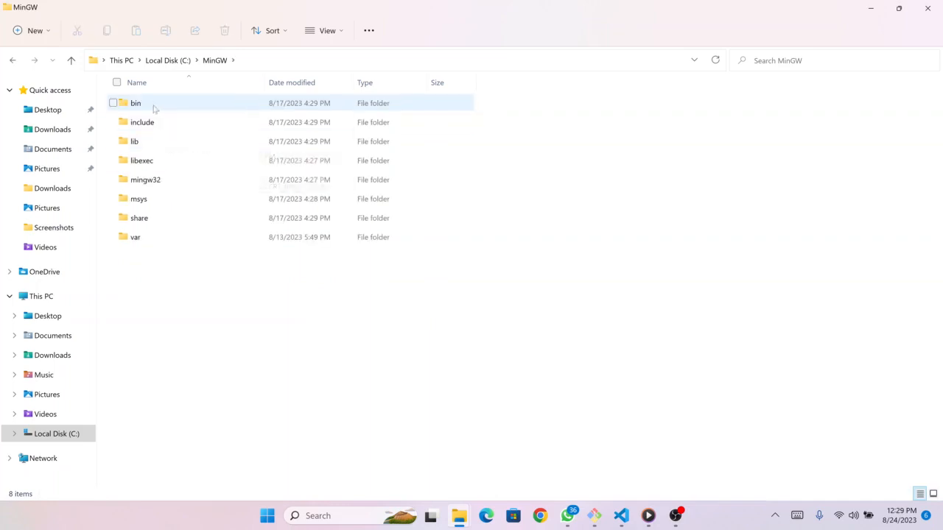
mouse_move(135, 102)
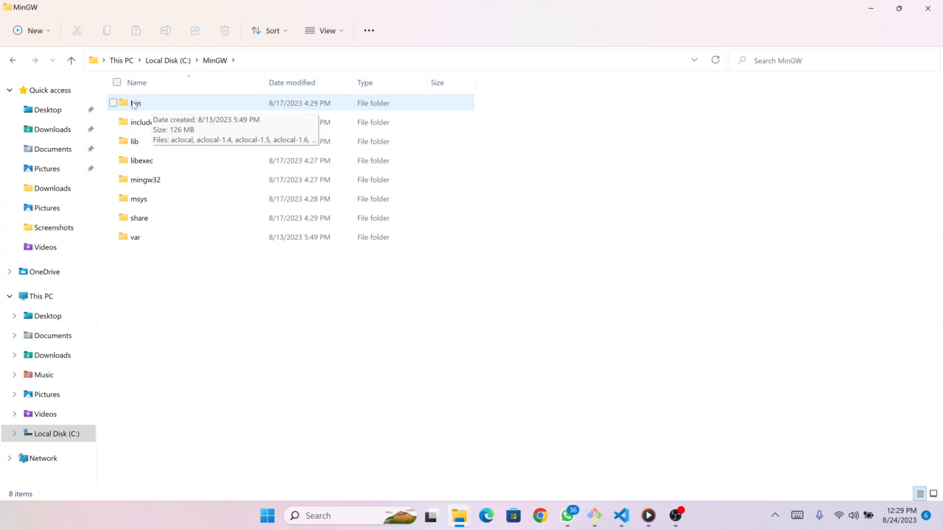
double_click(136, 102)
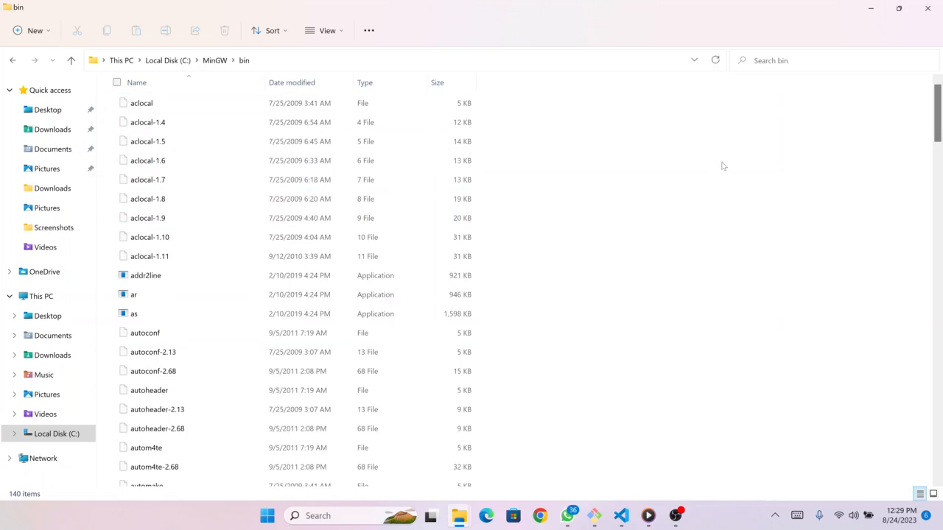
mouse_move(377, 67)
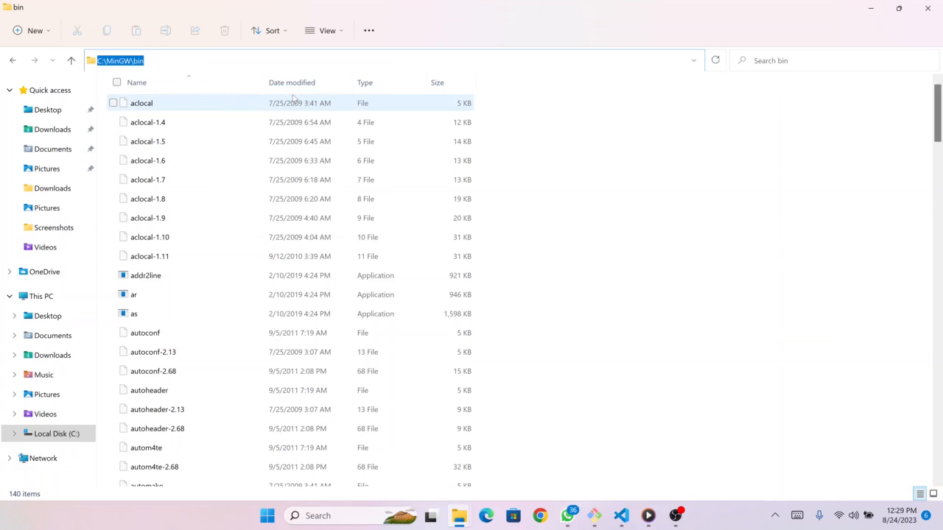
mouse_move(451, 102)
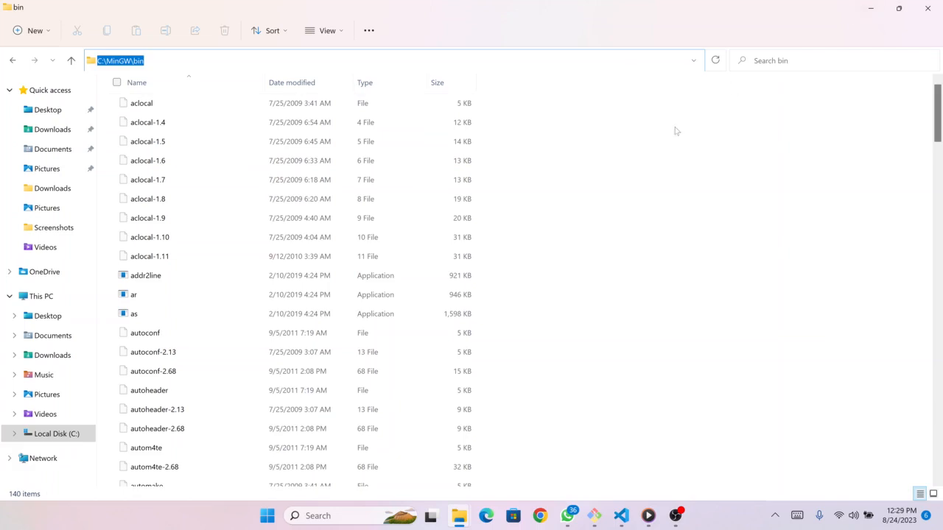
click(267, 516)
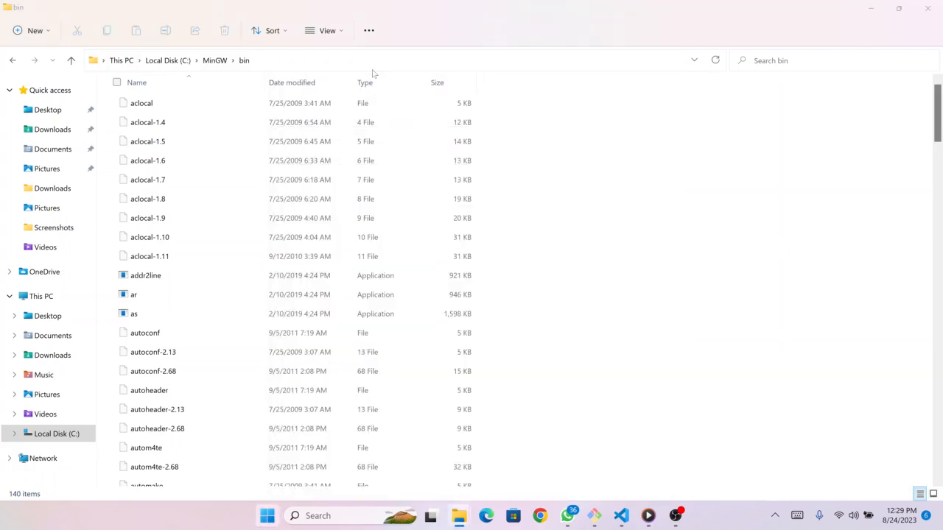
Search Windows for 'edit the system environment variables' and bring up System Properties.
click(317, 515)
text(edit)
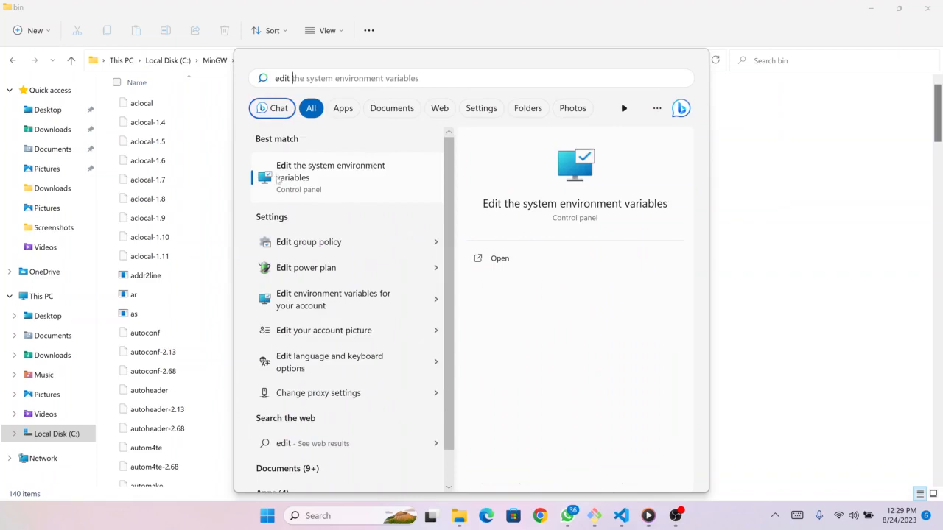
mouse_move(318, 180)
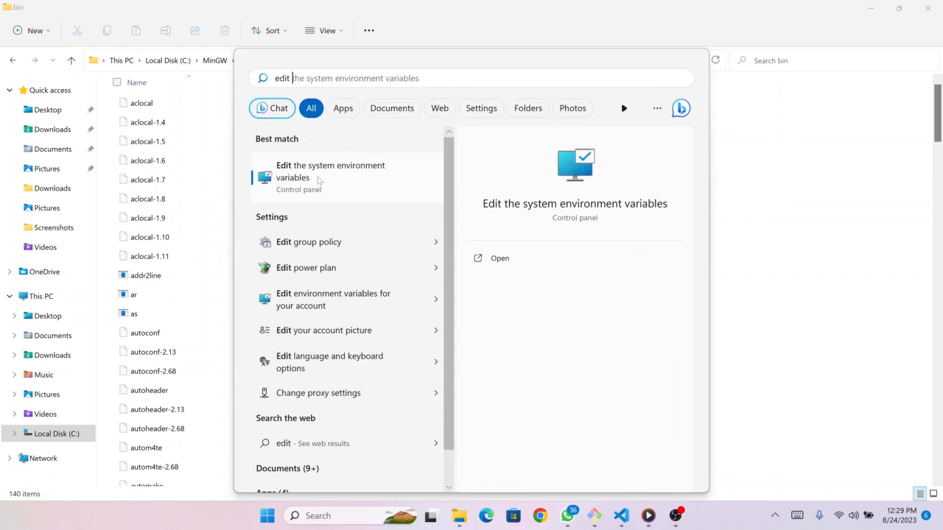
mouse_move(346, 171)
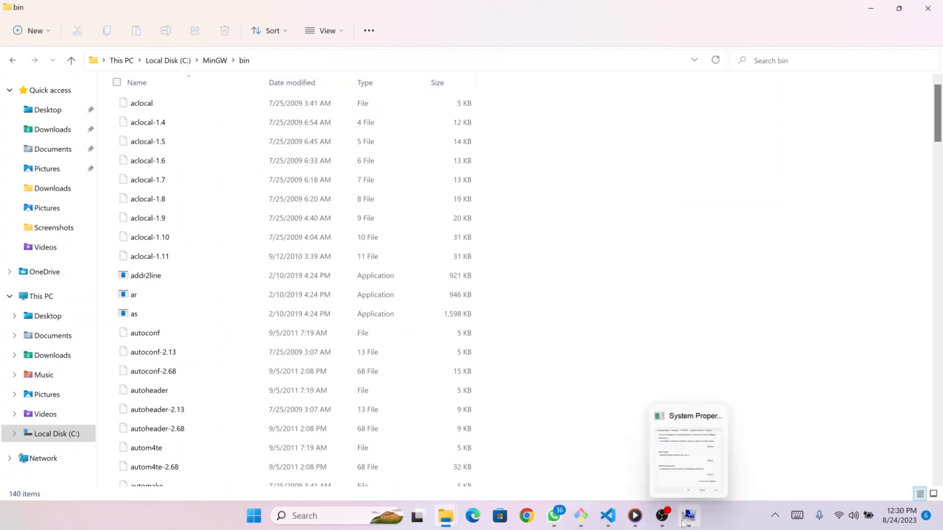
click(687, 449)
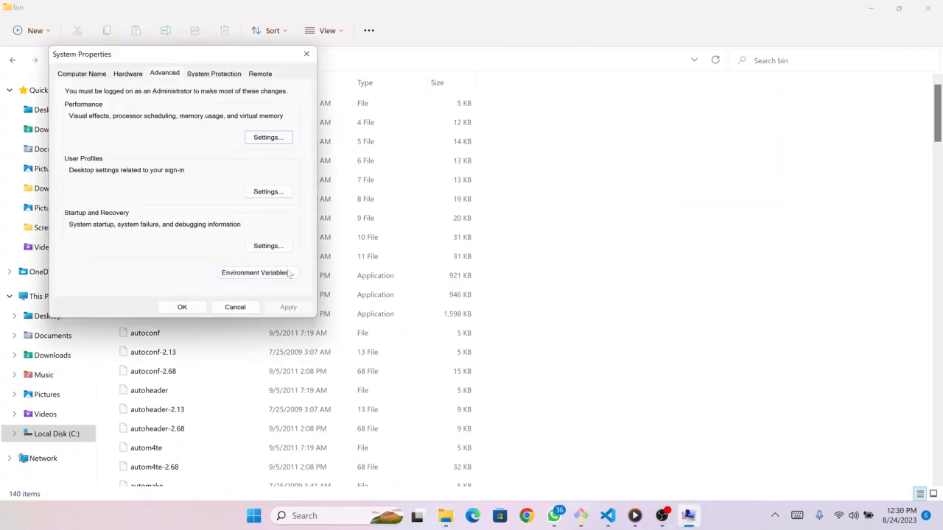
mouse_move(257, 272)
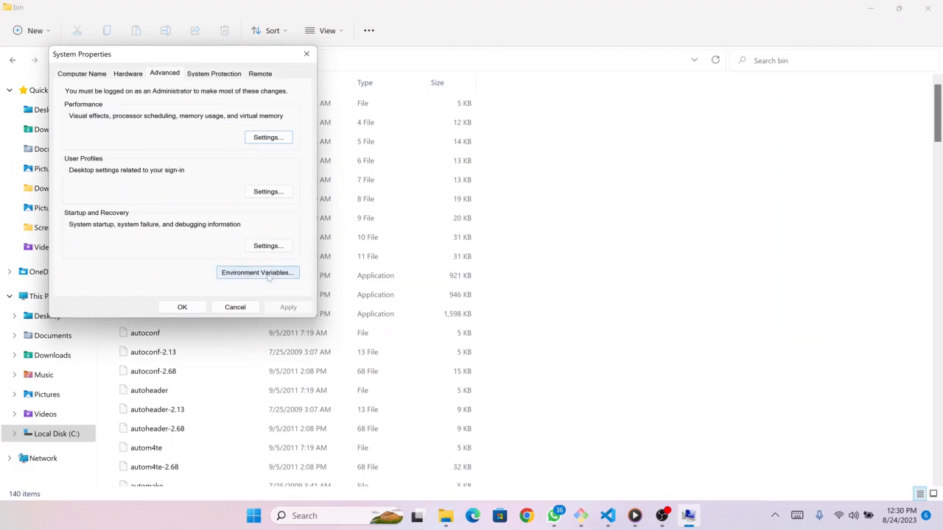
Add a new entry C:\MinGW\bin to the system Path variable in Environment Variables.
click(257, 272)
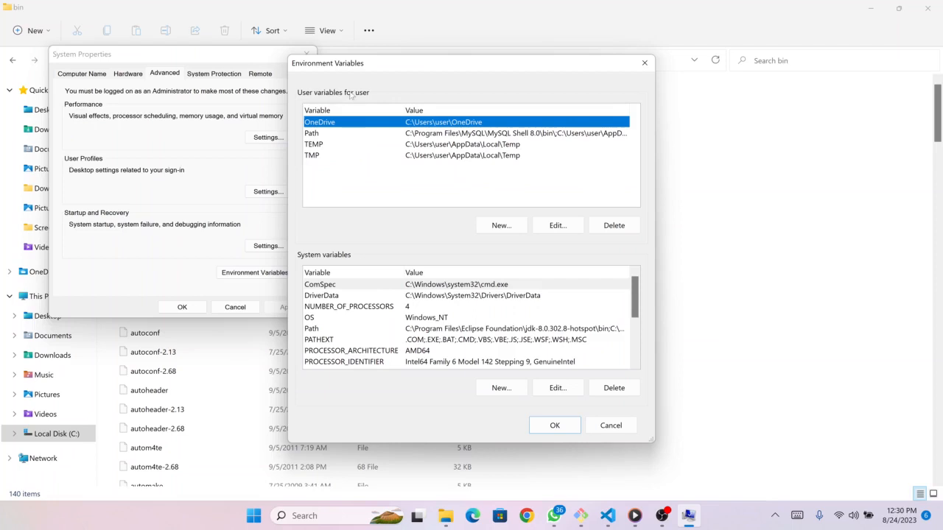
mouse_move(398, 217)
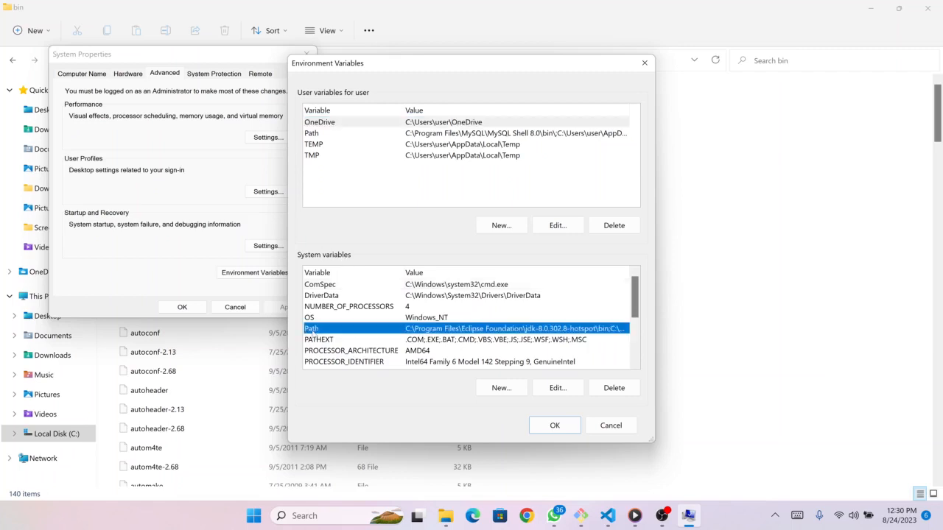
click(557, 387)
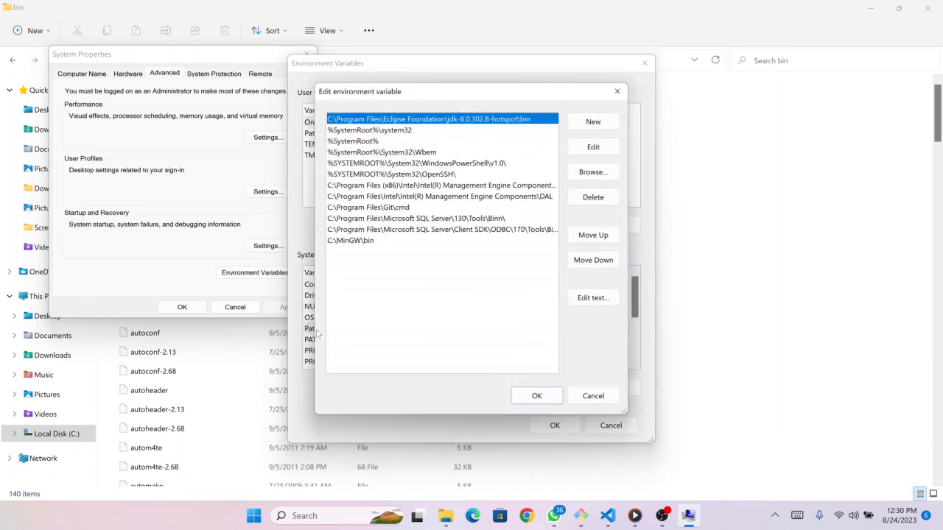
mouse_move(475, 363)
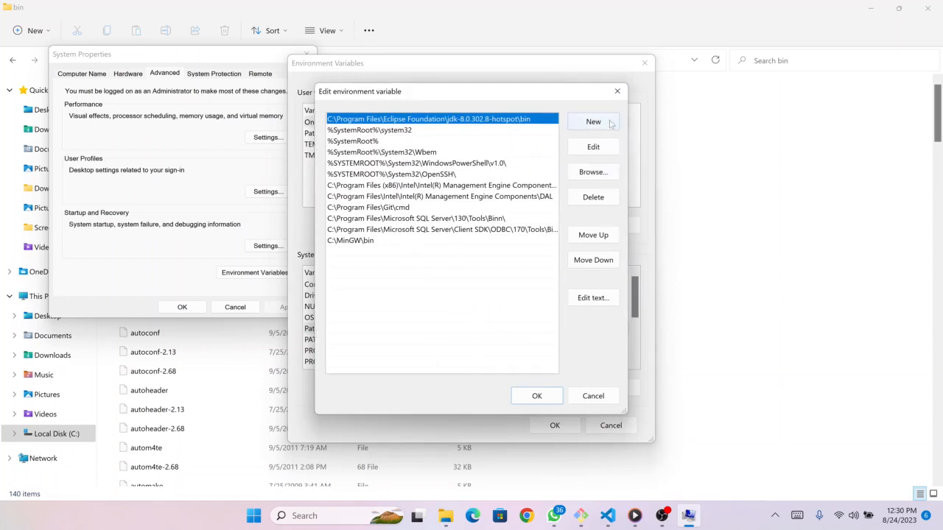
click(593, 122)
text(C:\MinGW\bin)
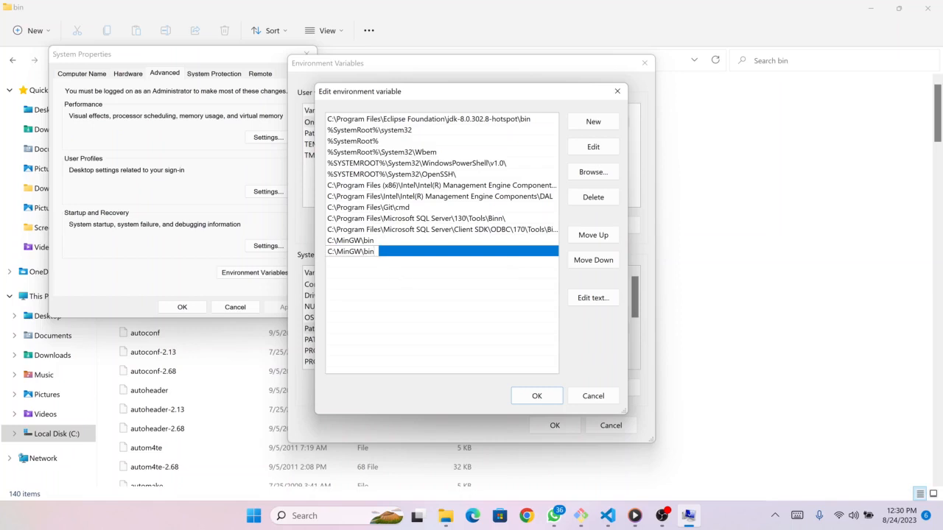
double_click(351, 251)
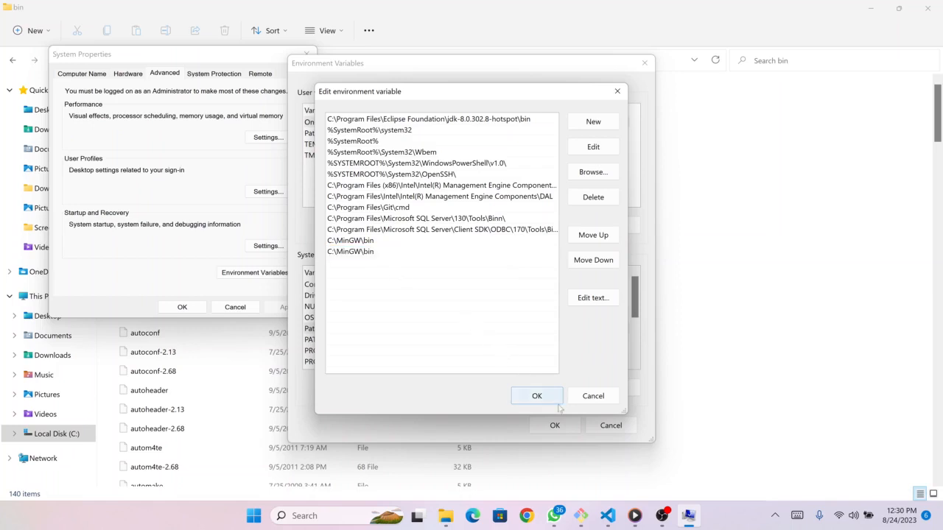
Confirm the Path edit, Environment Variables and System Properties dialogs with OK.
click(536, 395)
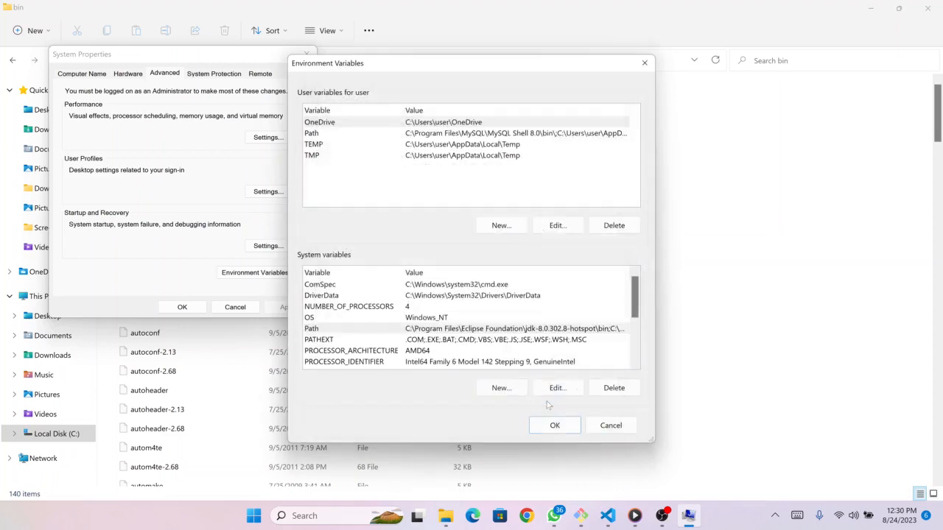
click(554, 425)
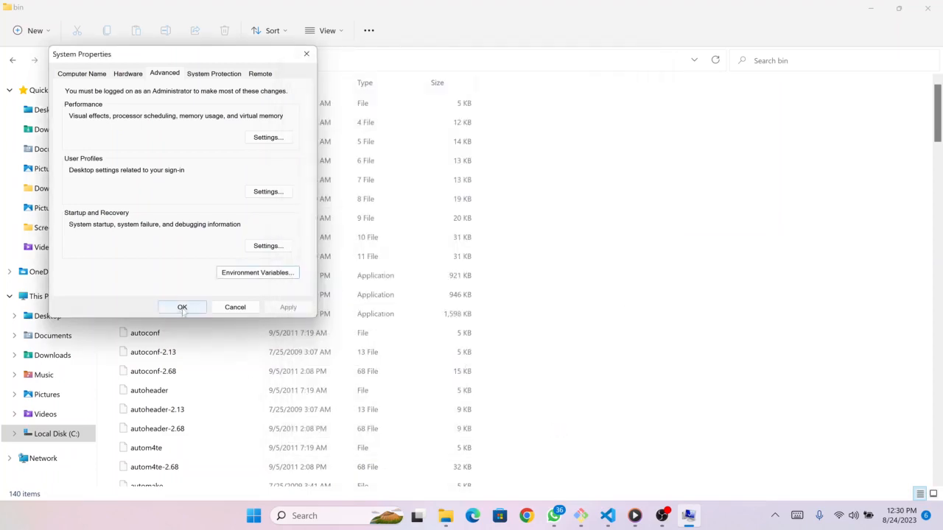
click(182, 307)
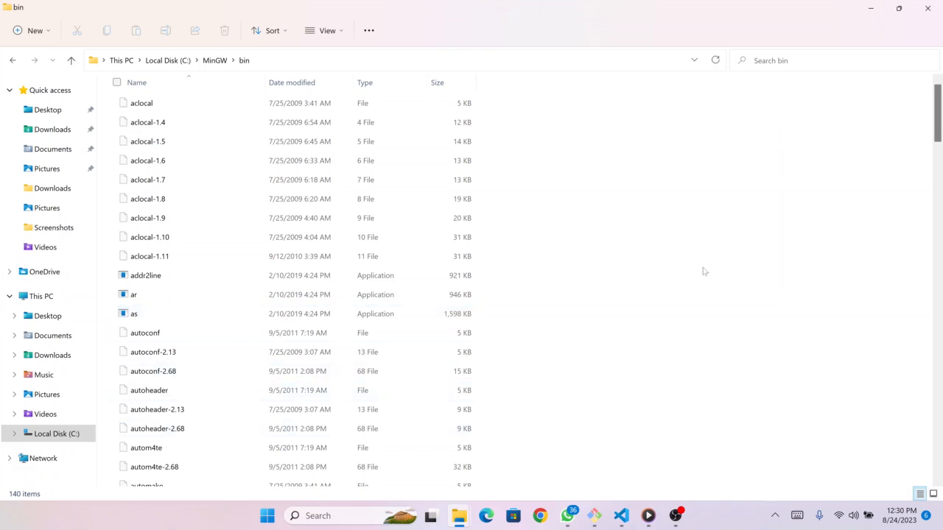
mouse_move(603, 440)
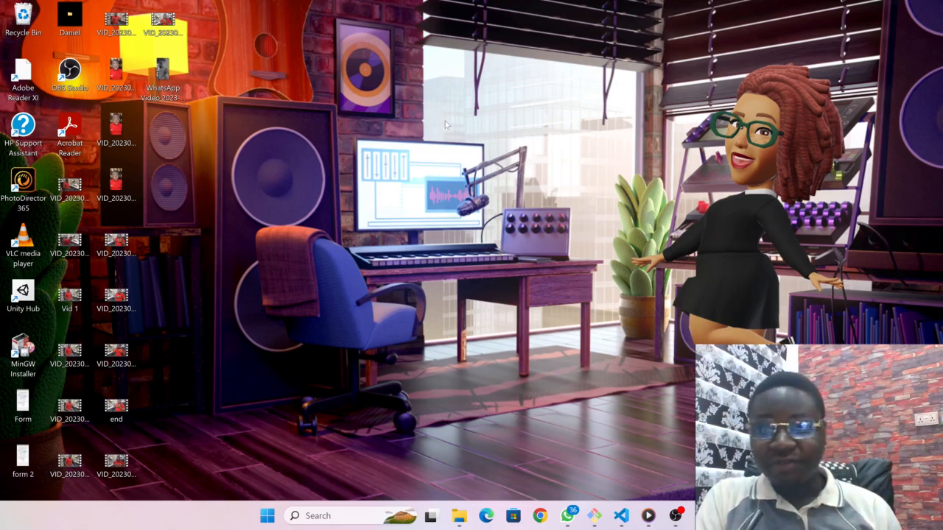
mouse_move(317, 88)
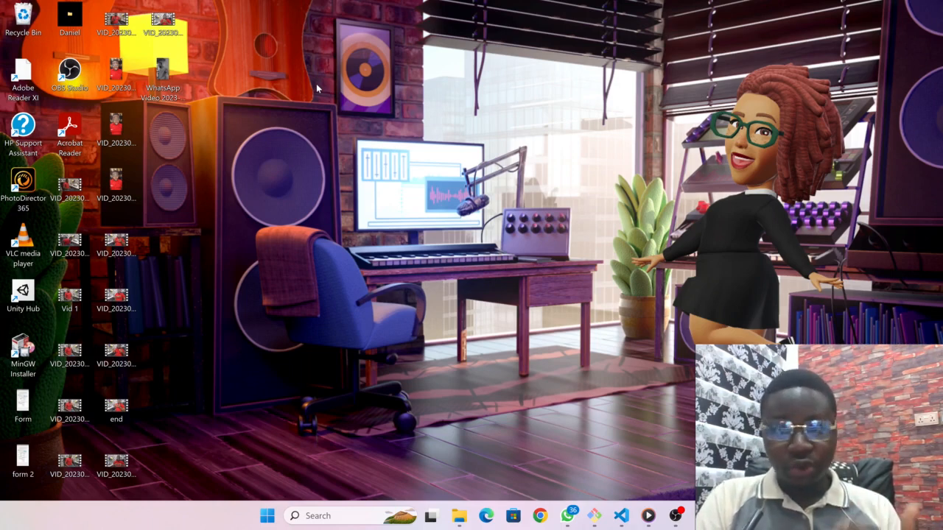
mouse_move(244, 45)
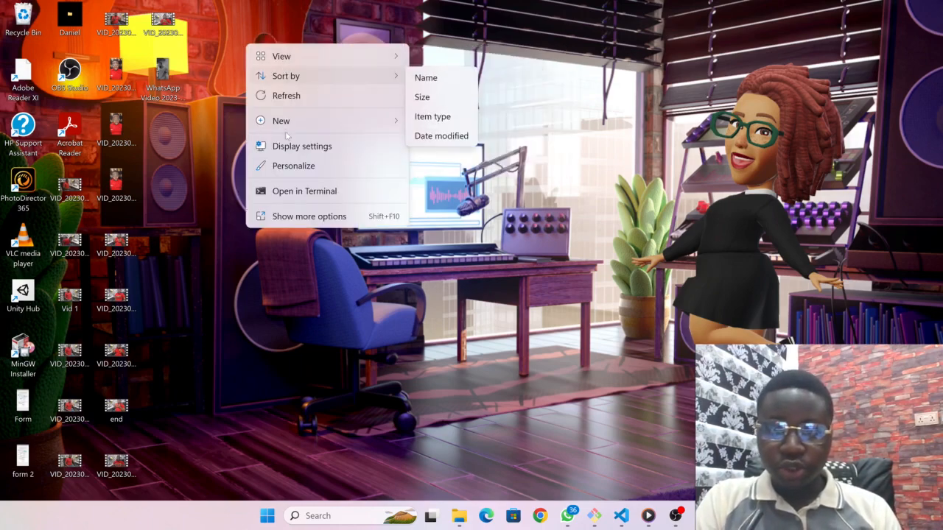
Create a desktop folder named C programming and show its extended right-click options.
click(280, 120)
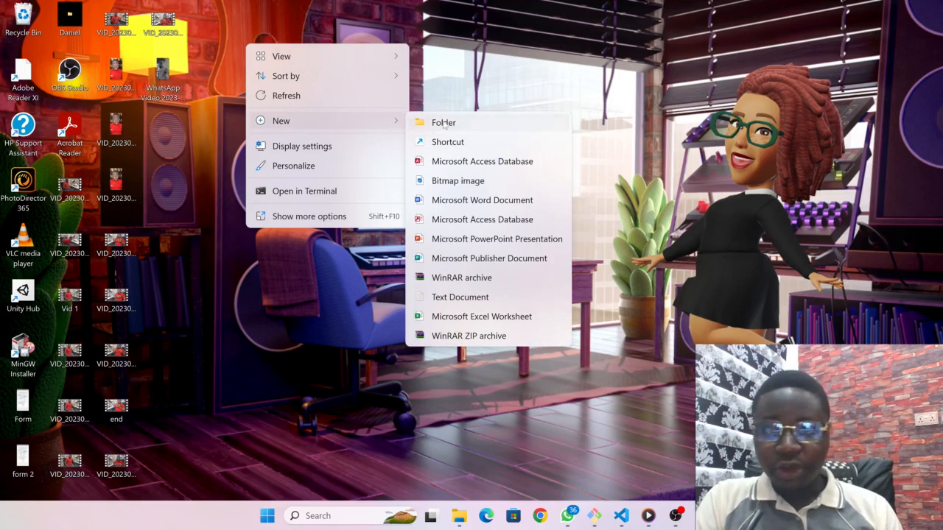
click(442, 123)
text(programming)
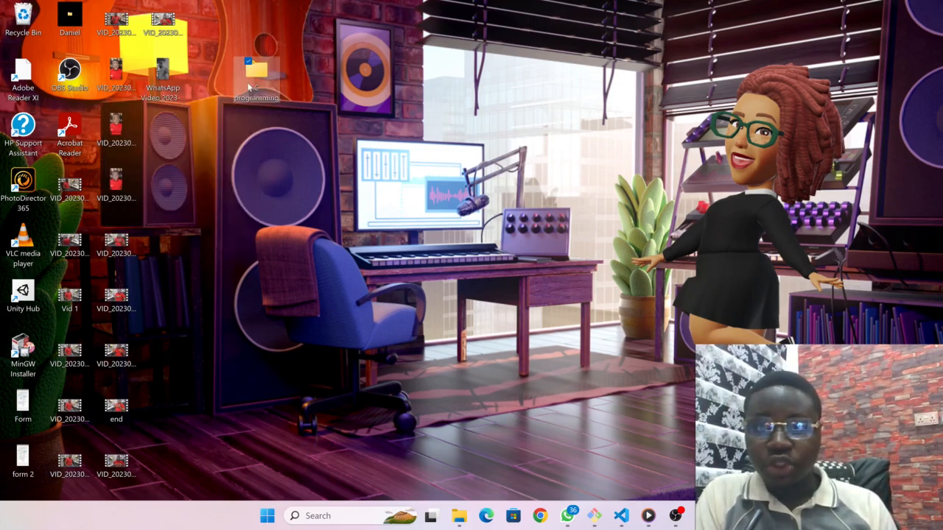
right_click(256, 70)
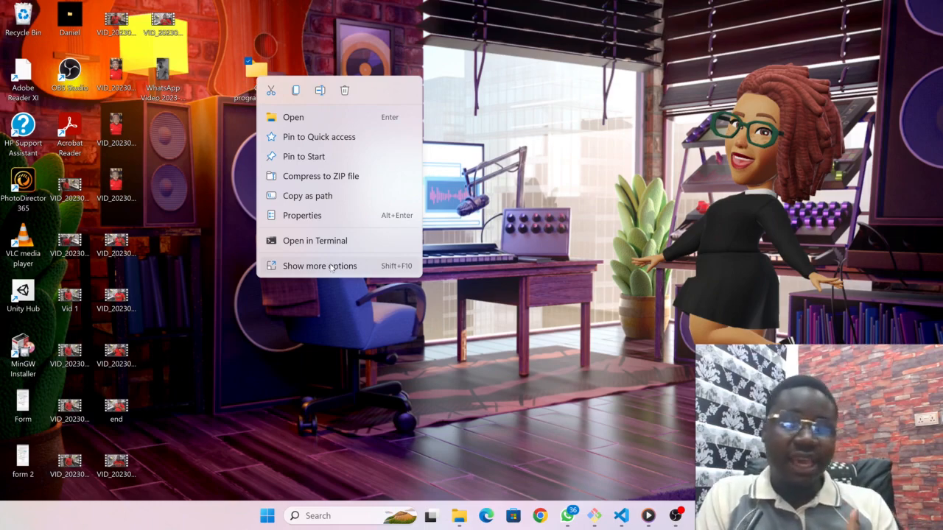
click(319, 265)
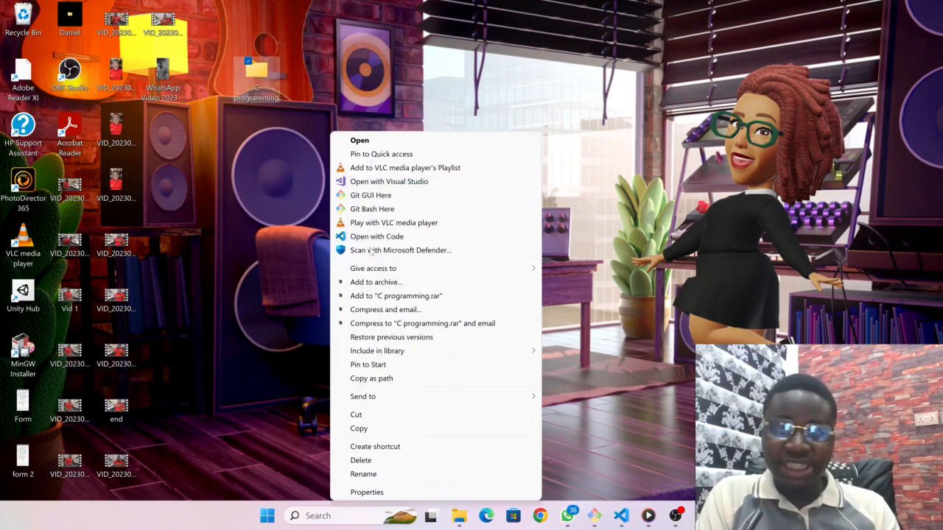
mouse_move(400, 250)
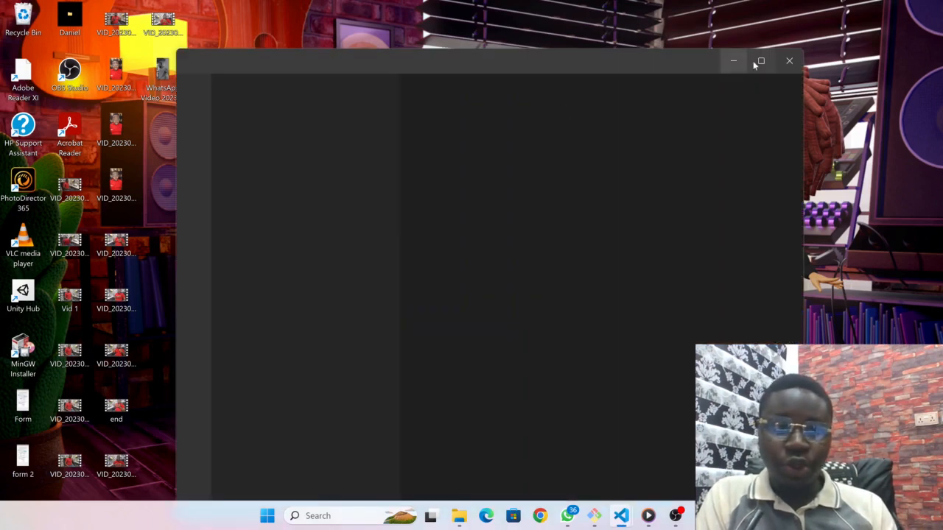
Maximize VS Code, close the Welcome page and create a new file named hello.c.
click(760, 61)
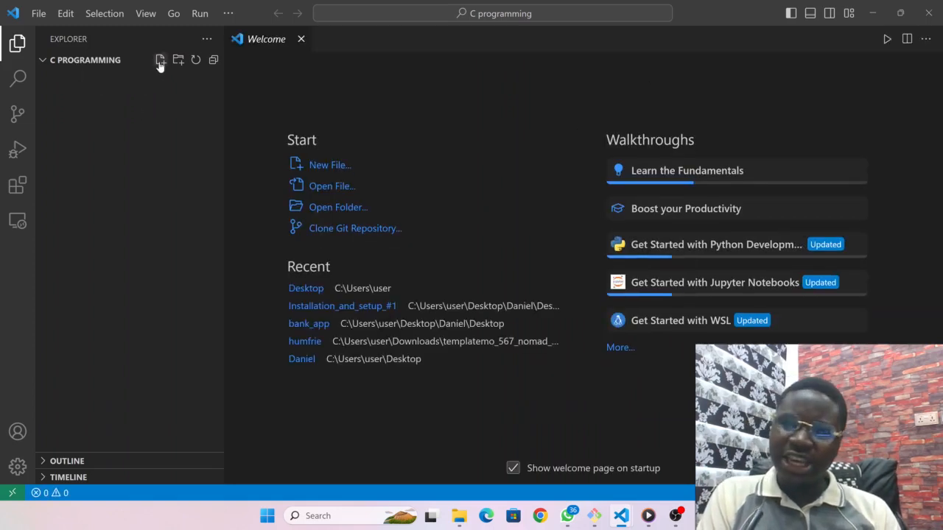
mouse_move(160, 67)
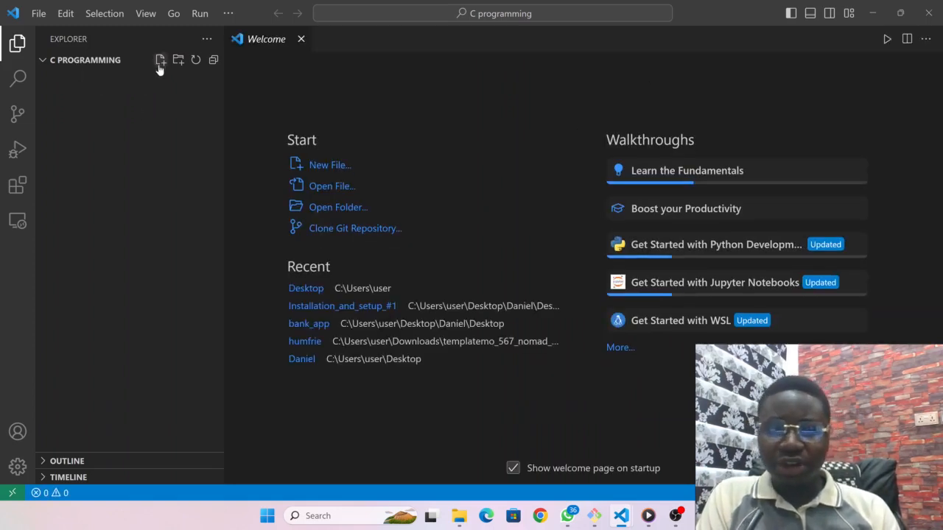
mouse_move(300, 39)
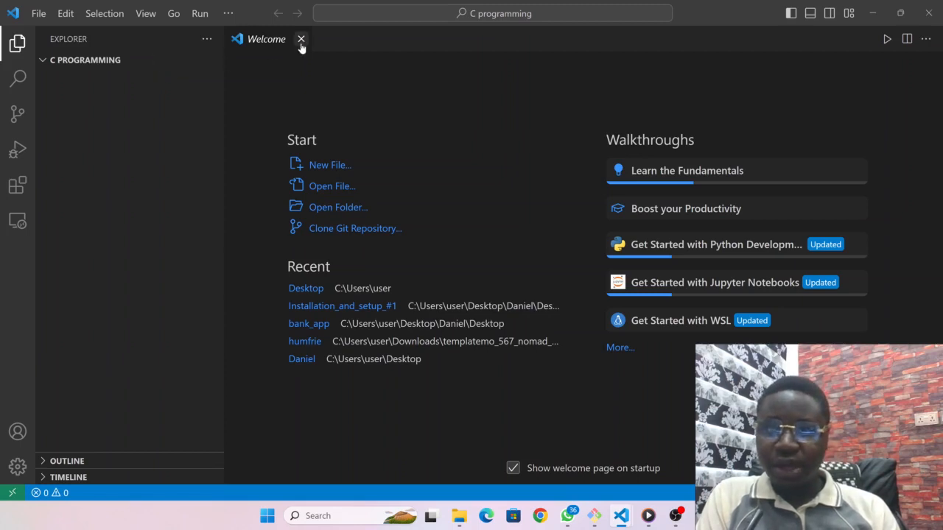
click(300, 39)
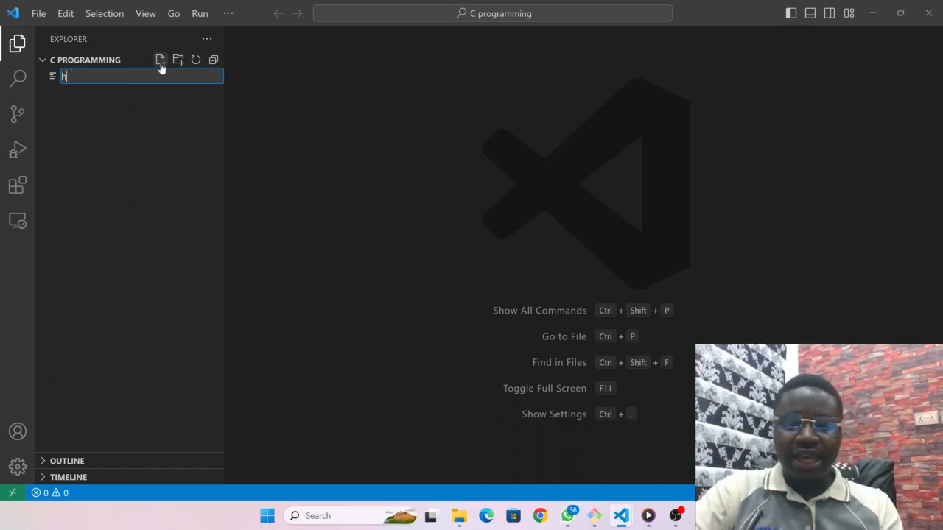
text(hello.c)
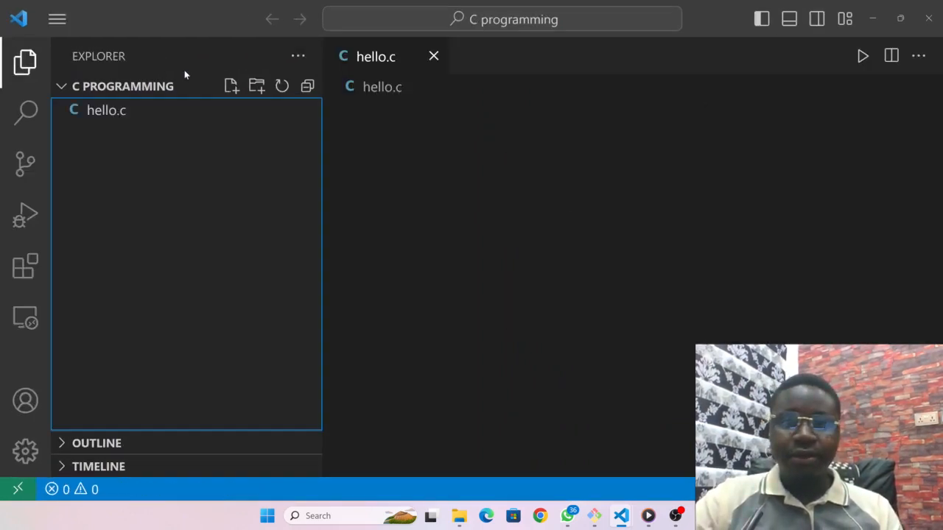
click(106, 109)
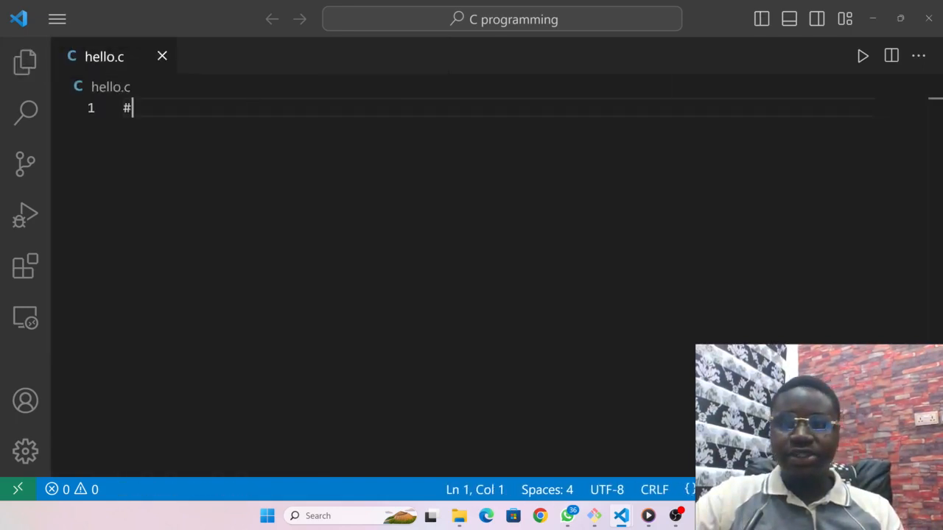
Add the #include <stdio.h> line at the top of hello.c.
text(#)
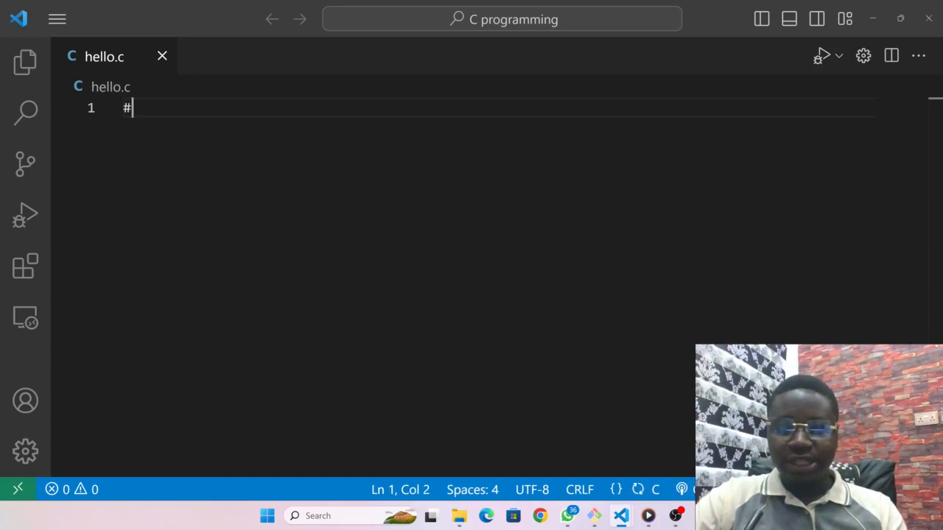
text(incl)
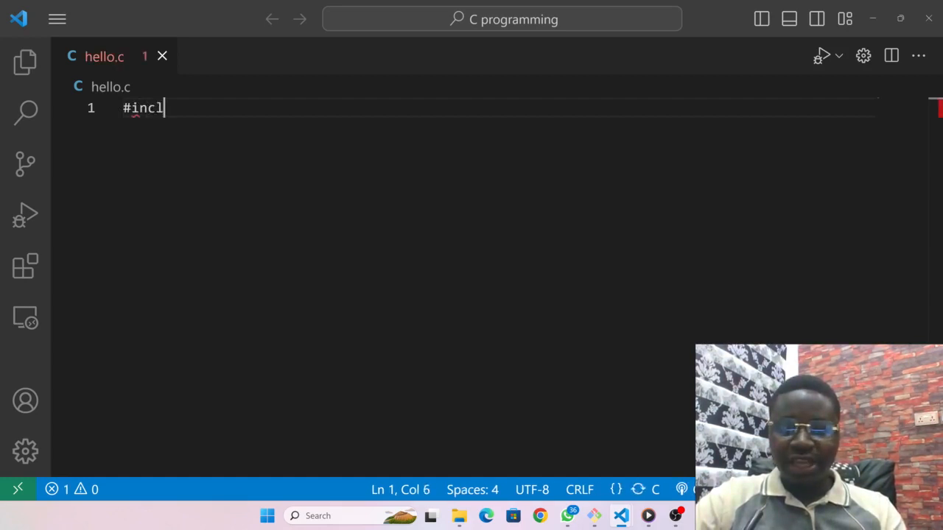
text(ude)
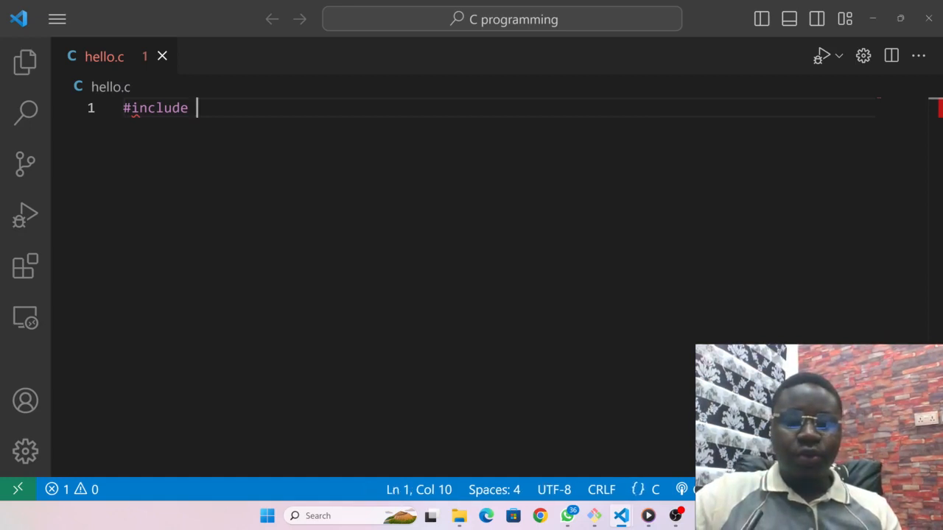
text(<st)
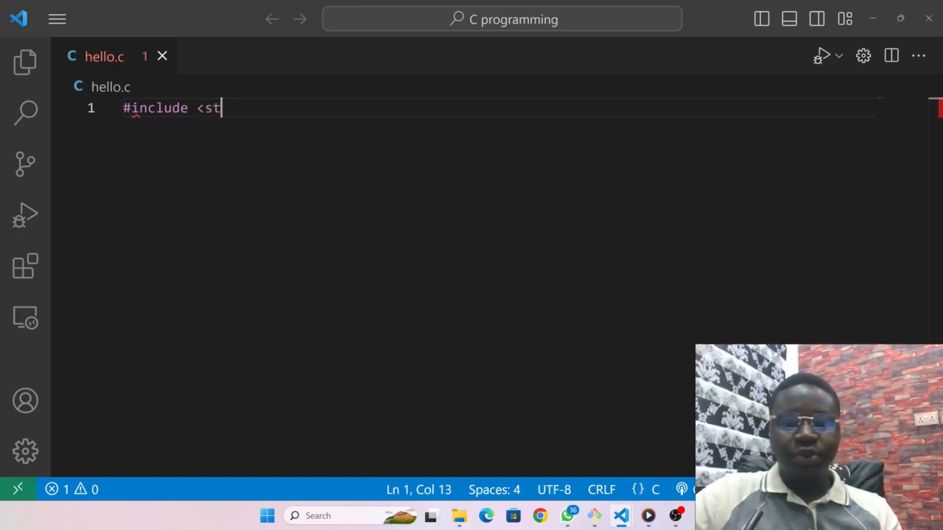
text(dio.h>)
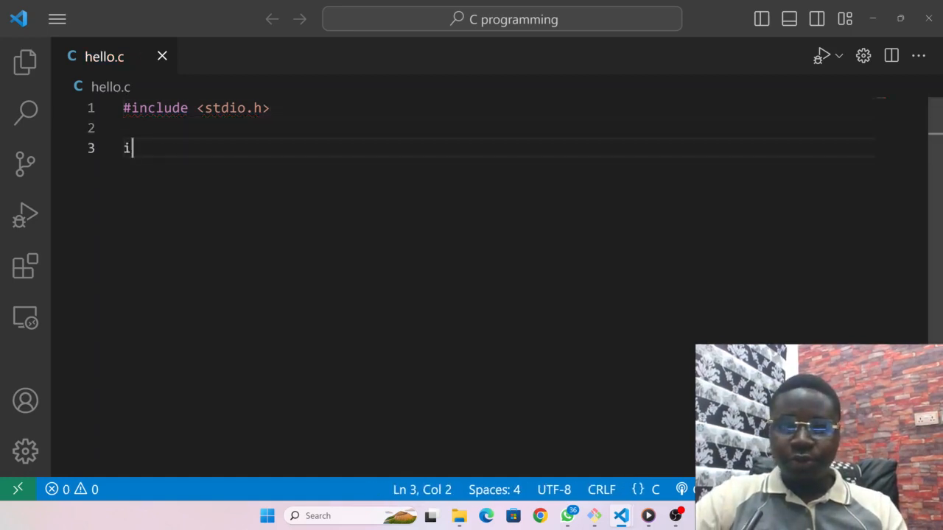
Write int main() { printf("Hello world"); } below the include.
text(nt main()
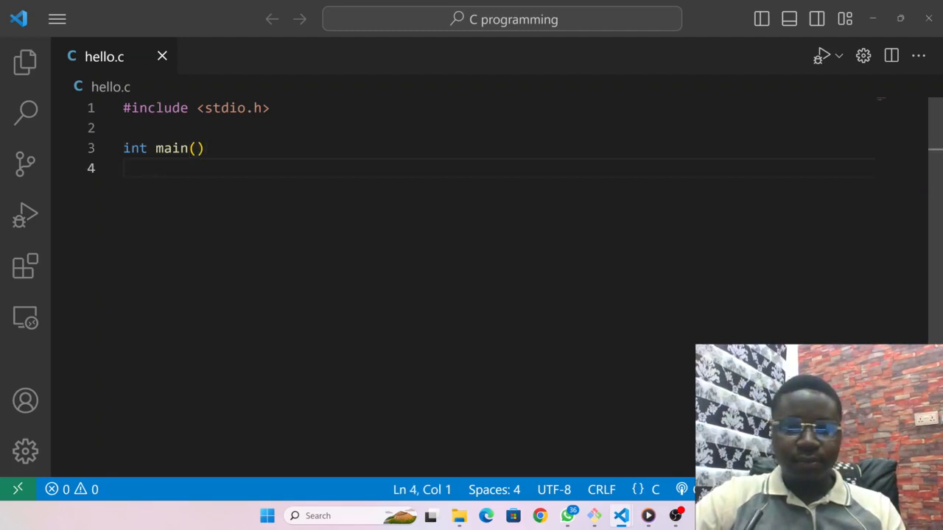
text({)
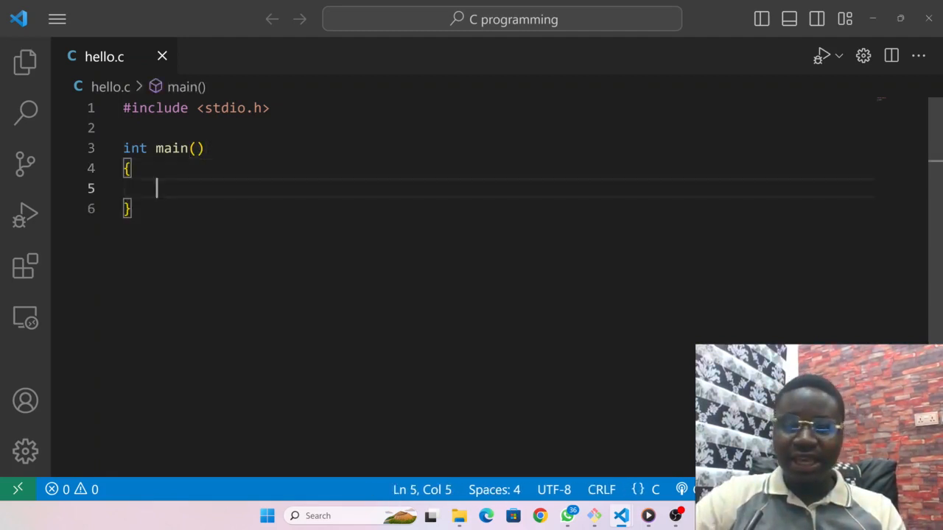
text(pri)
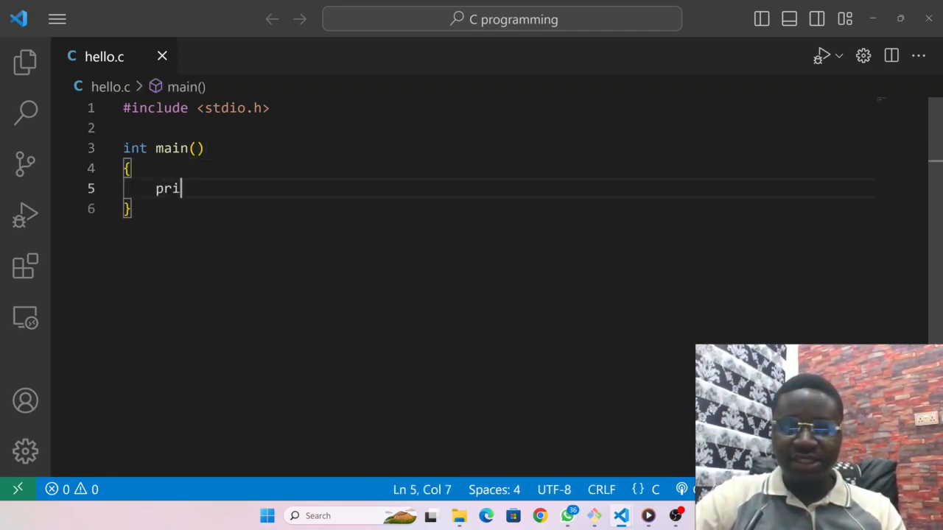
text(ntf(""))
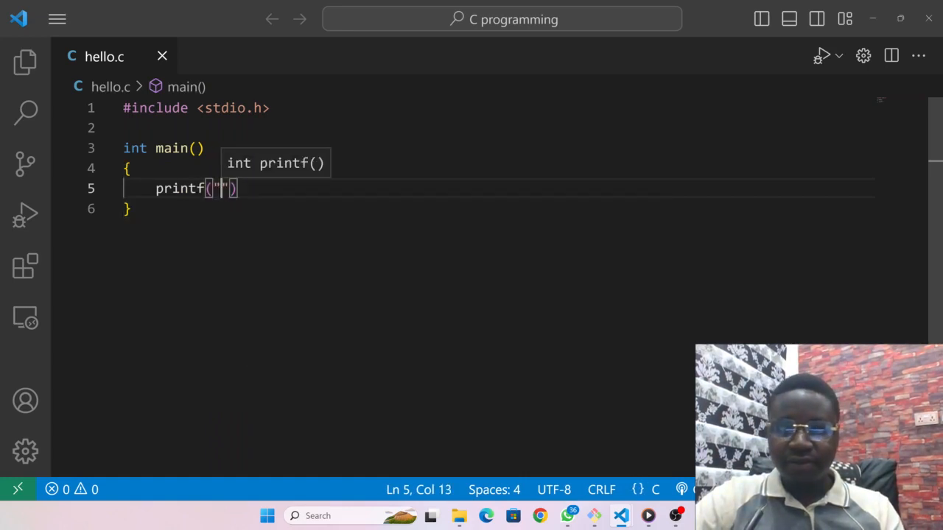
text(He)
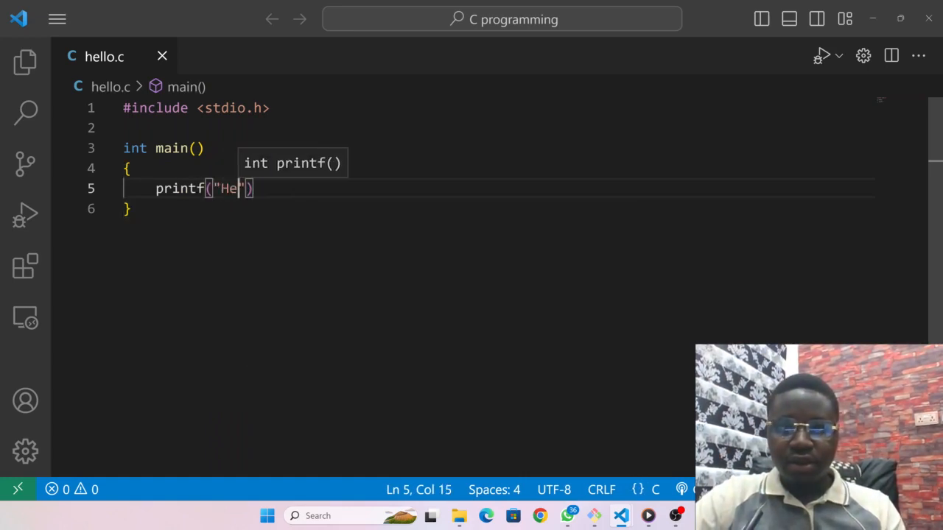
text(llo wordl)
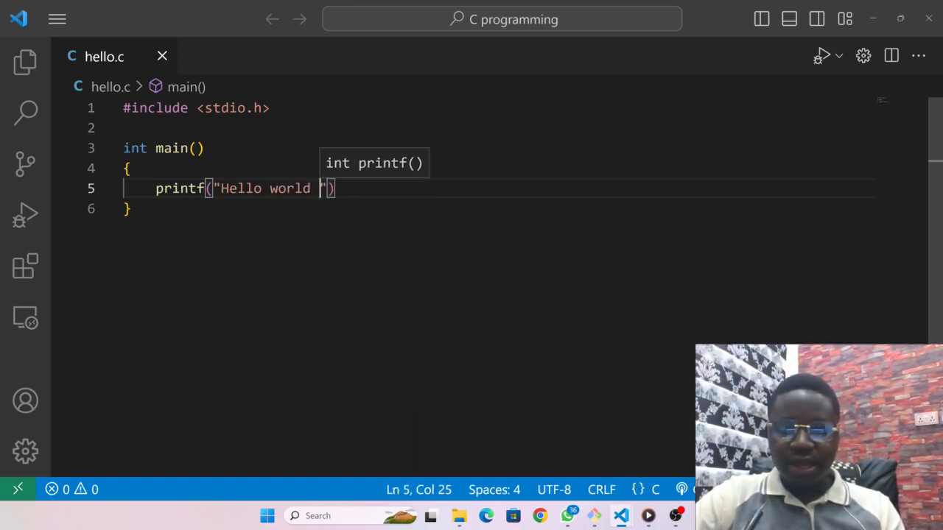
text(;)
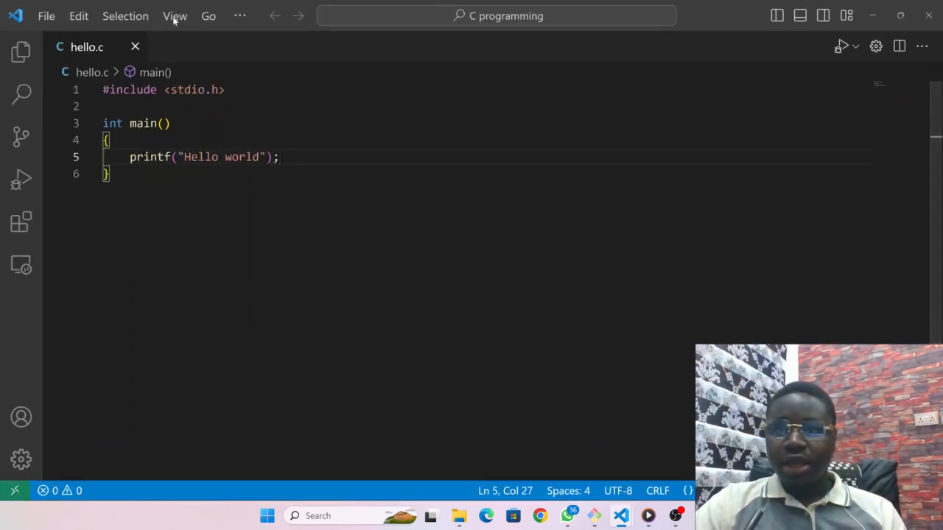
Show the integrated PowerShell terminal from the View menu and drag it taller.
click(175, 15)
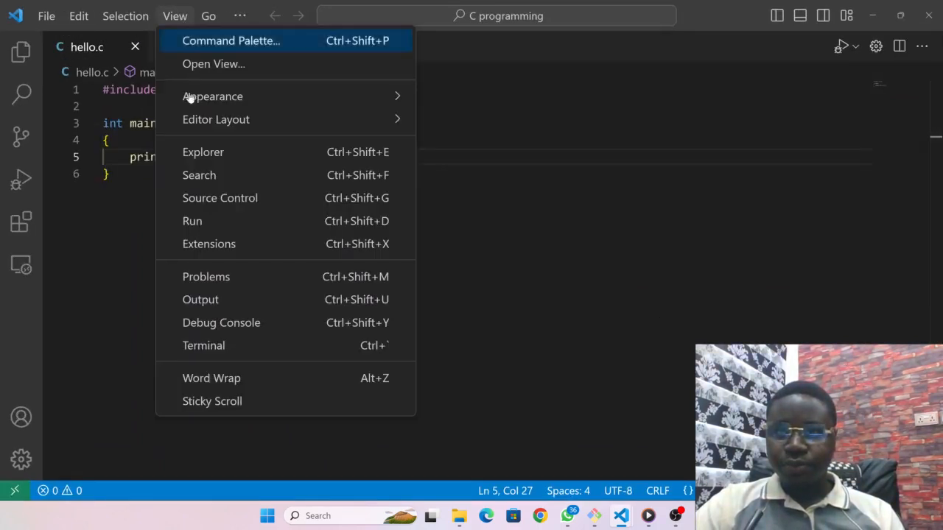
mouse_move(203, 345)
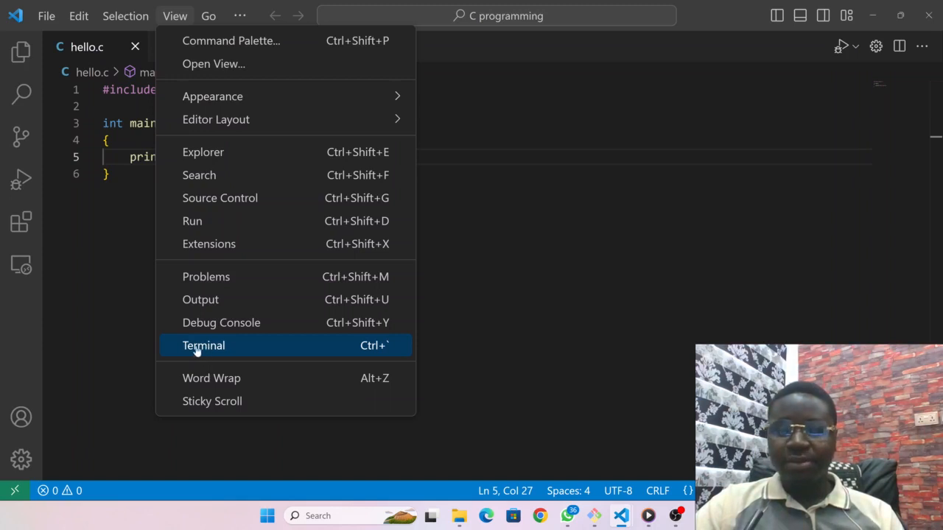
click(203, 346)
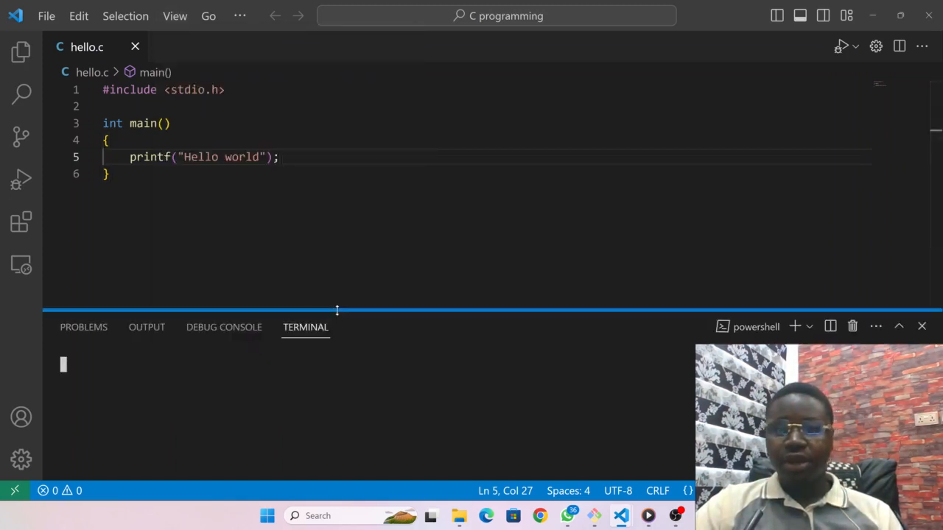
drag(336, 309, 330, 217)
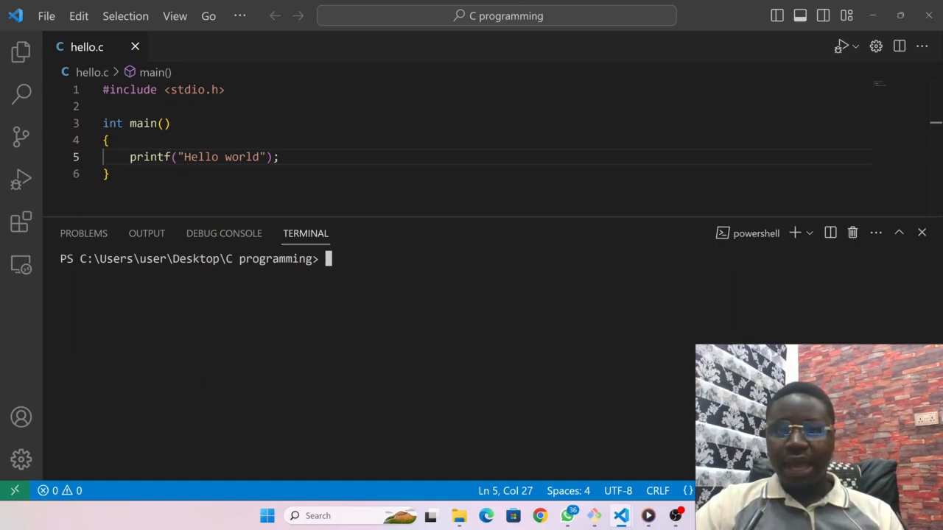
Compile with gcc .\hello.c in the terminal to produce a.exe.
text(g)
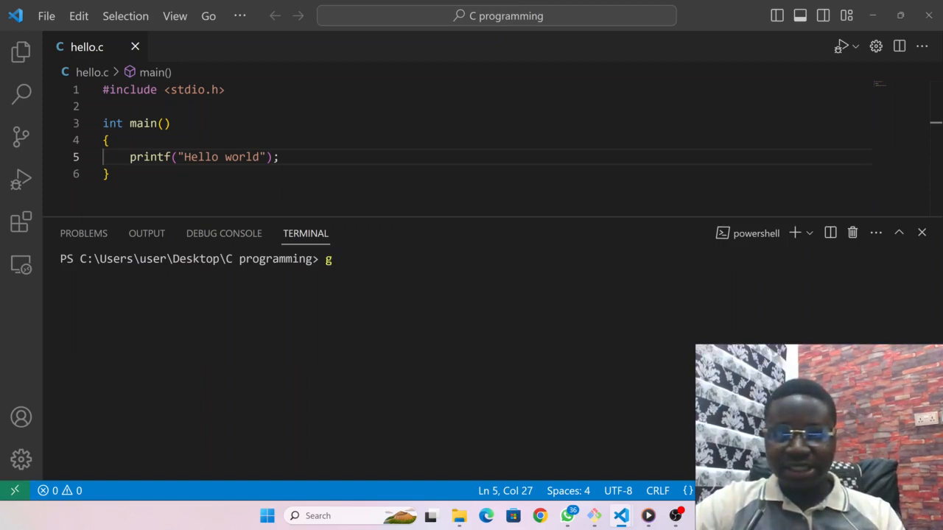
text(cc)
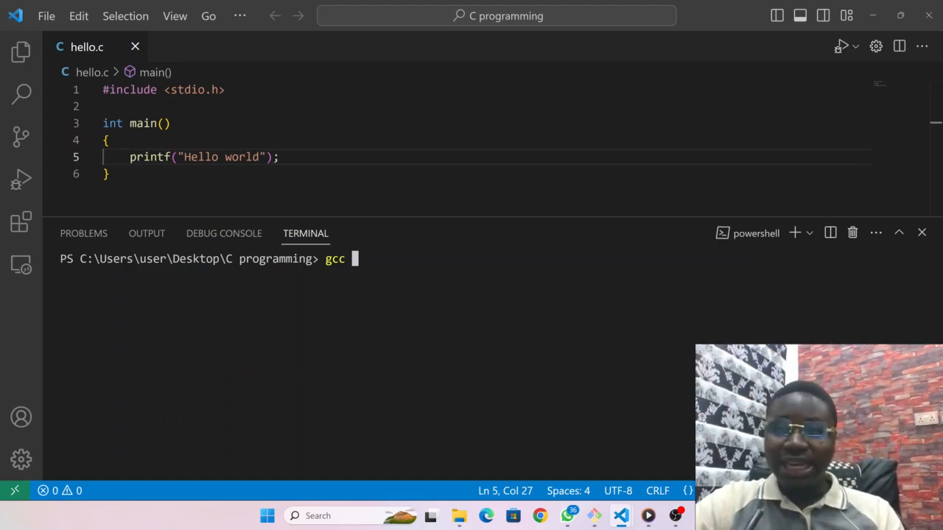
text(he)
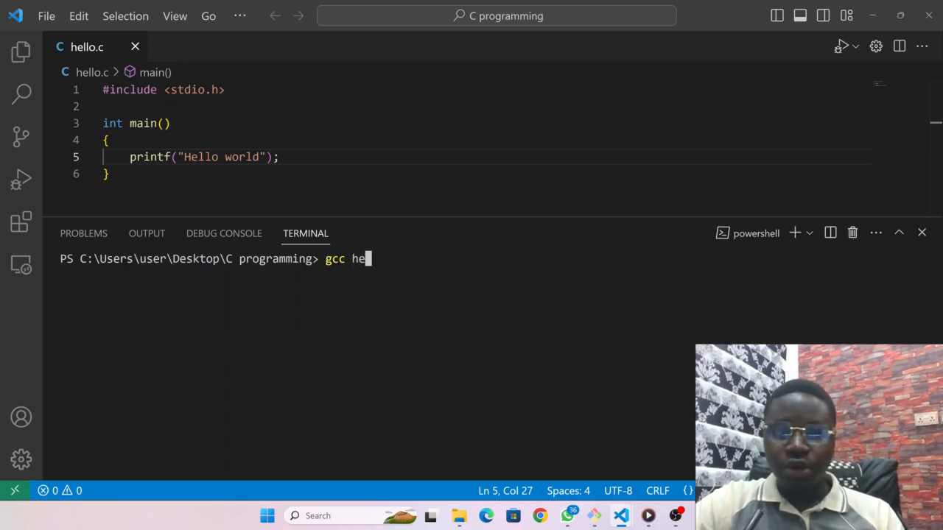
text(.\hello.c)
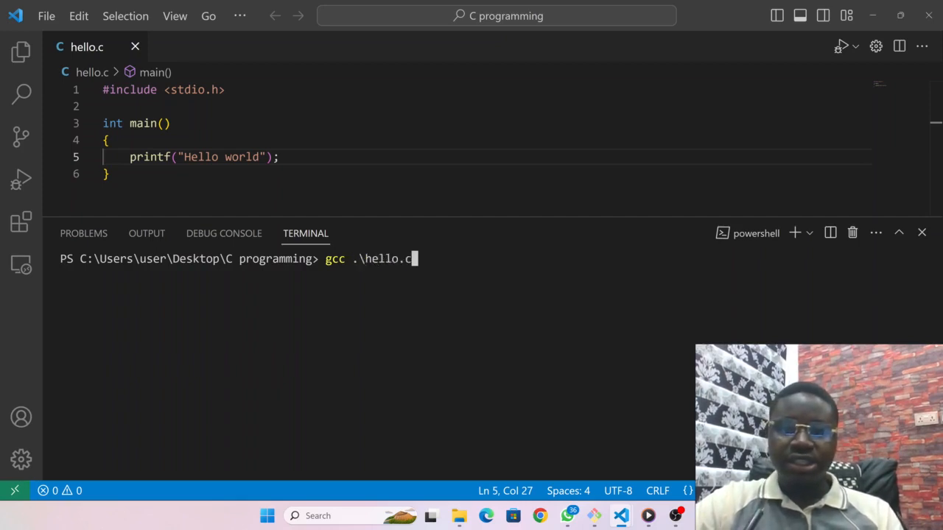
mouse_move(381, 258)
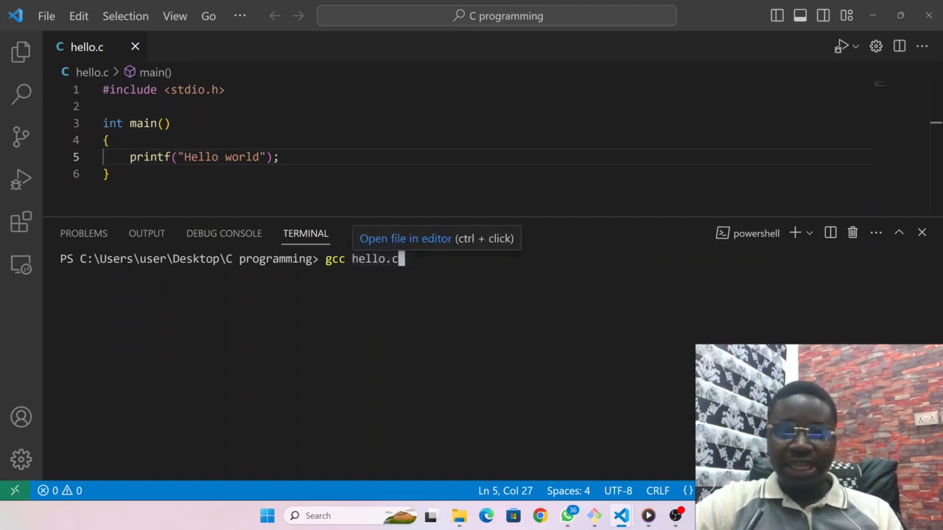
key(Return)
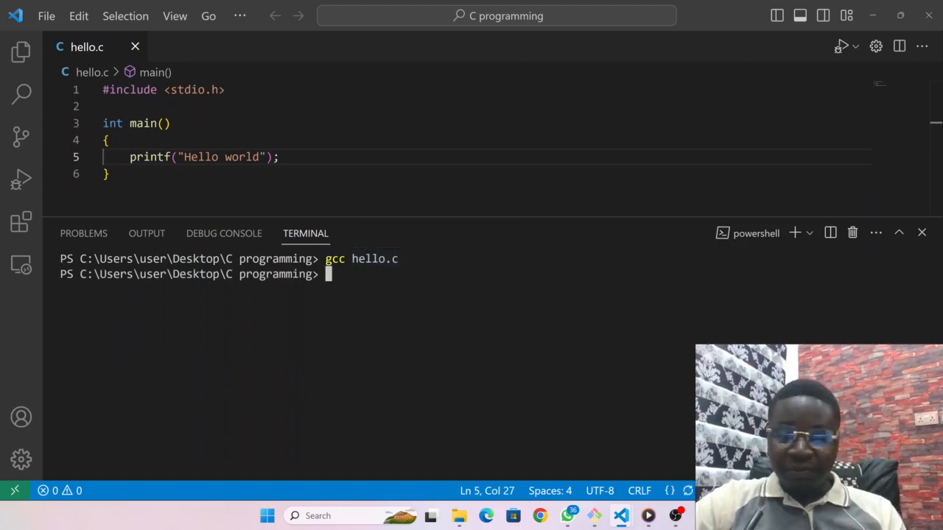
List the folder with ls to confirm a.exe exists, then clear the terminal.
text(ls)
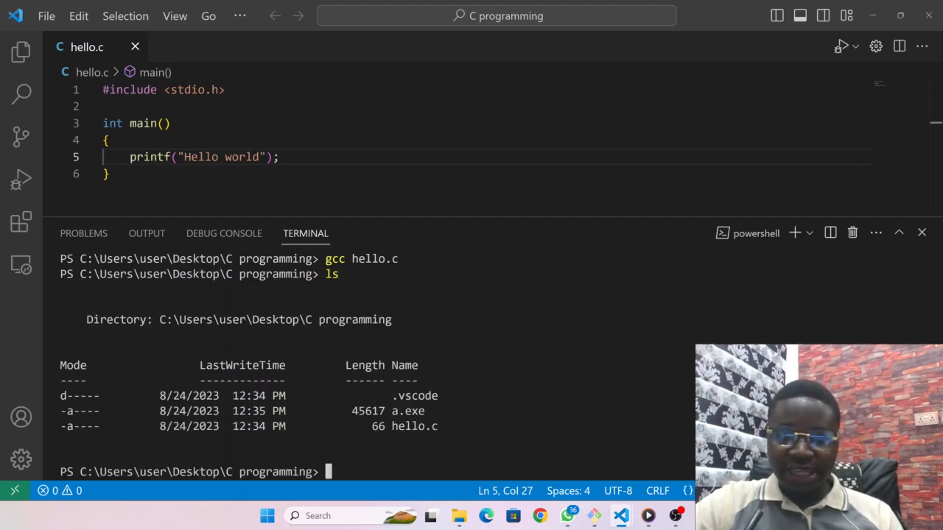
double_click(408, 411)
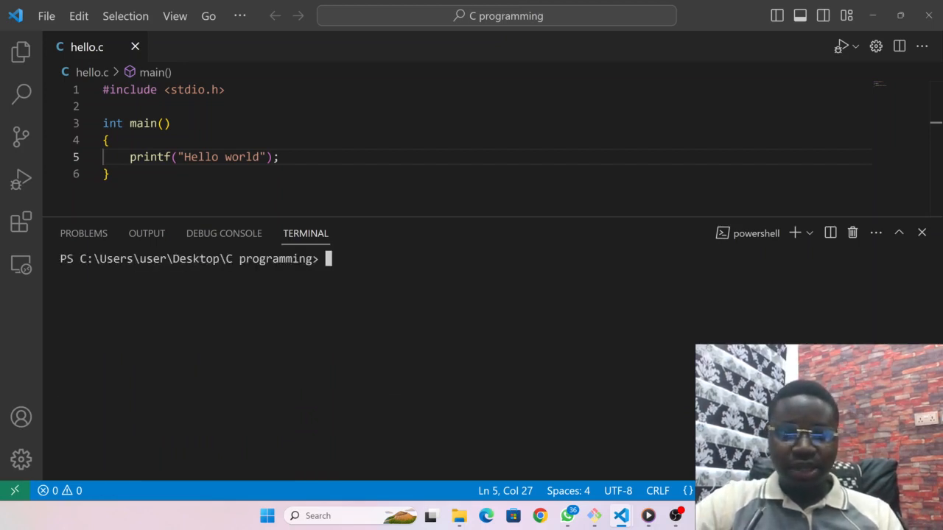
Run .\a.exe so the terminal prints Hello world, then highlight the printf line.
text(.\a.exe)
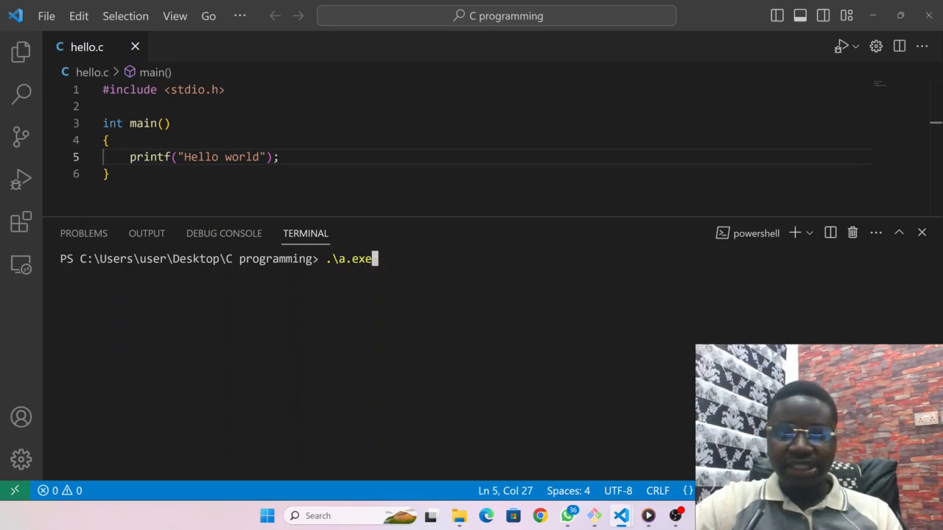
key(Return)
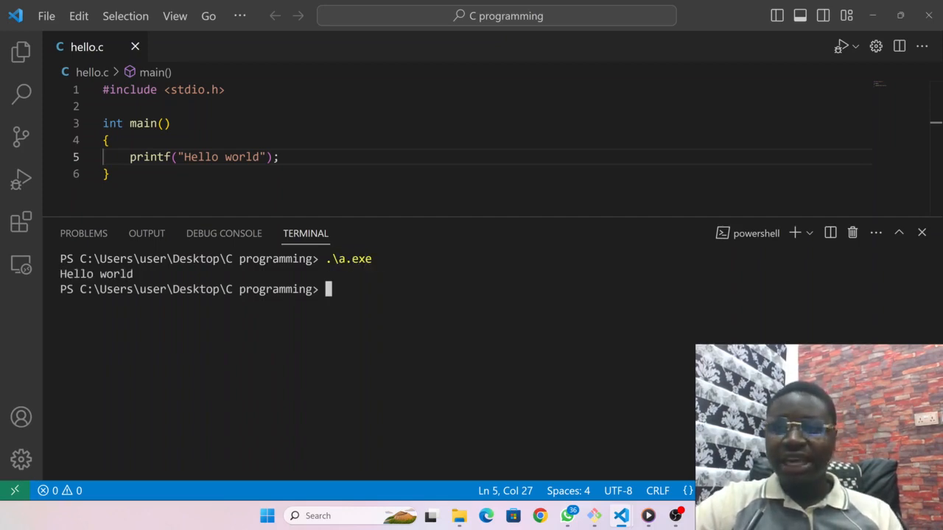
double_click(96, 273)
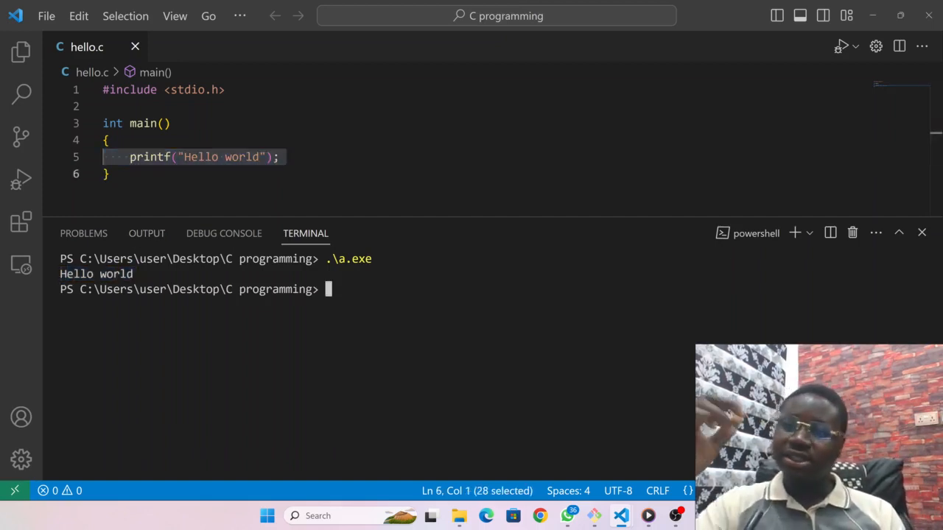
double_click(96, 274)
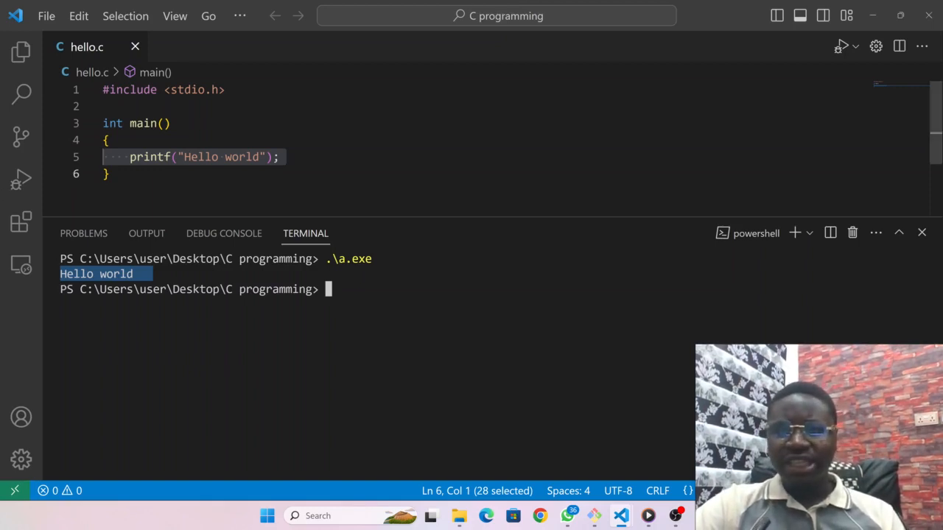
key(ctrl+a)
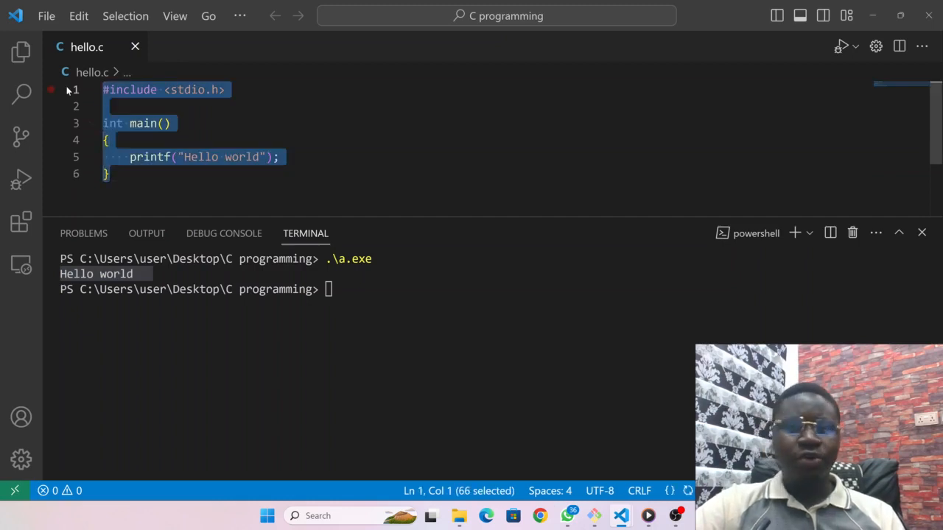